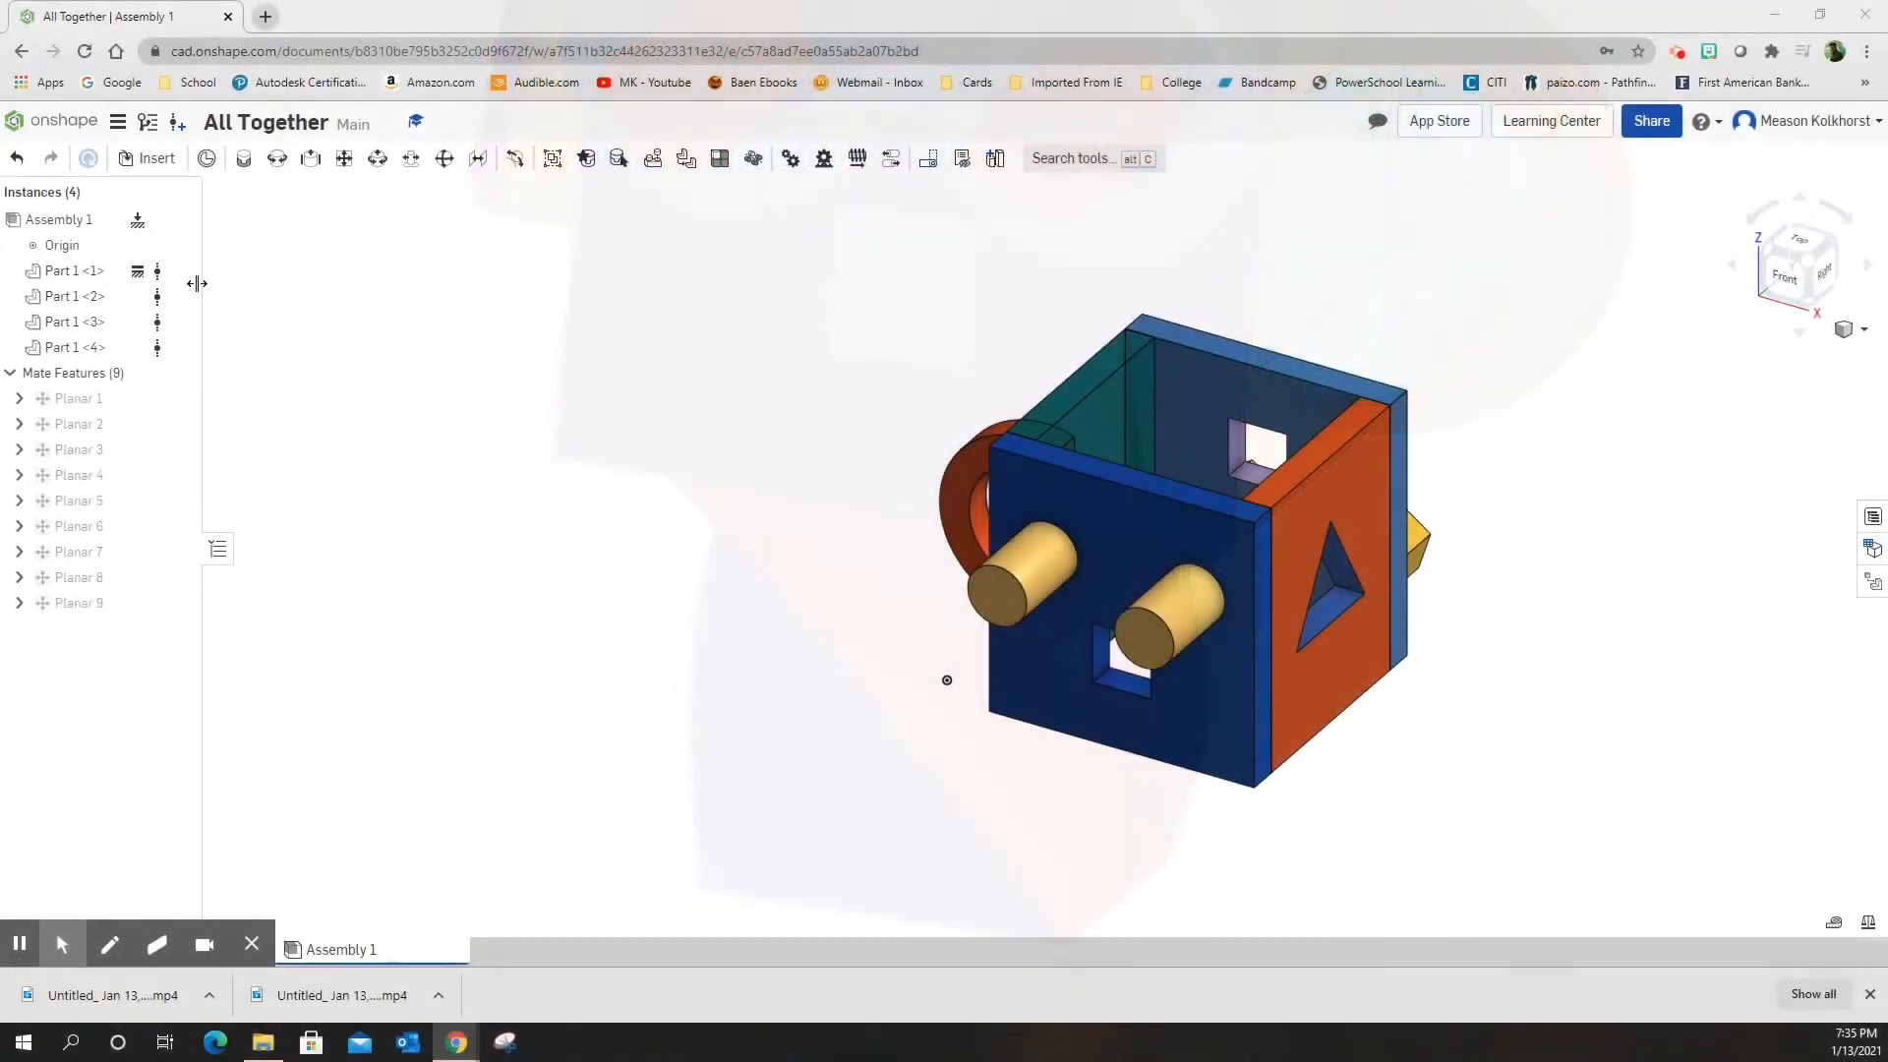
# Step: Browse Insert > Other documents > My Onshape > Fancy Cube and choose the Bottom Pedestal document
pyautogui.click(154, 157)
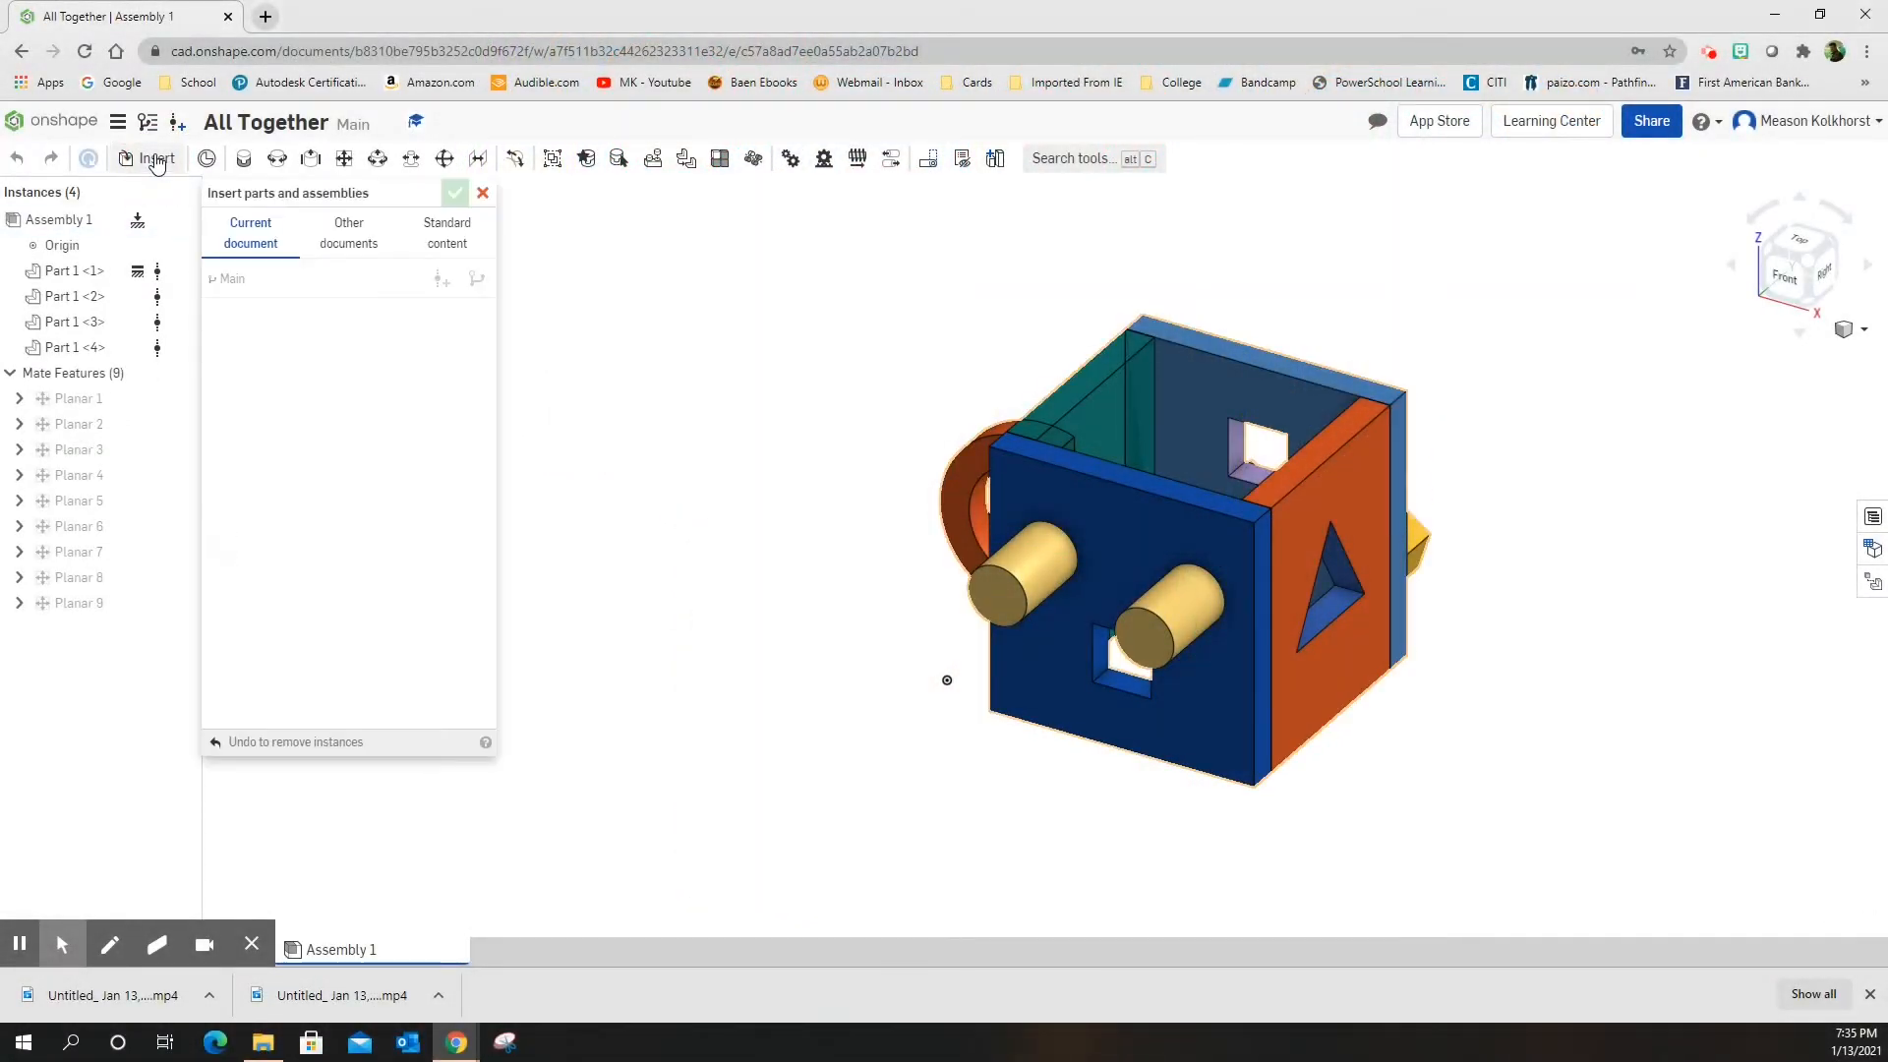
pyautogui.click(348, 232)
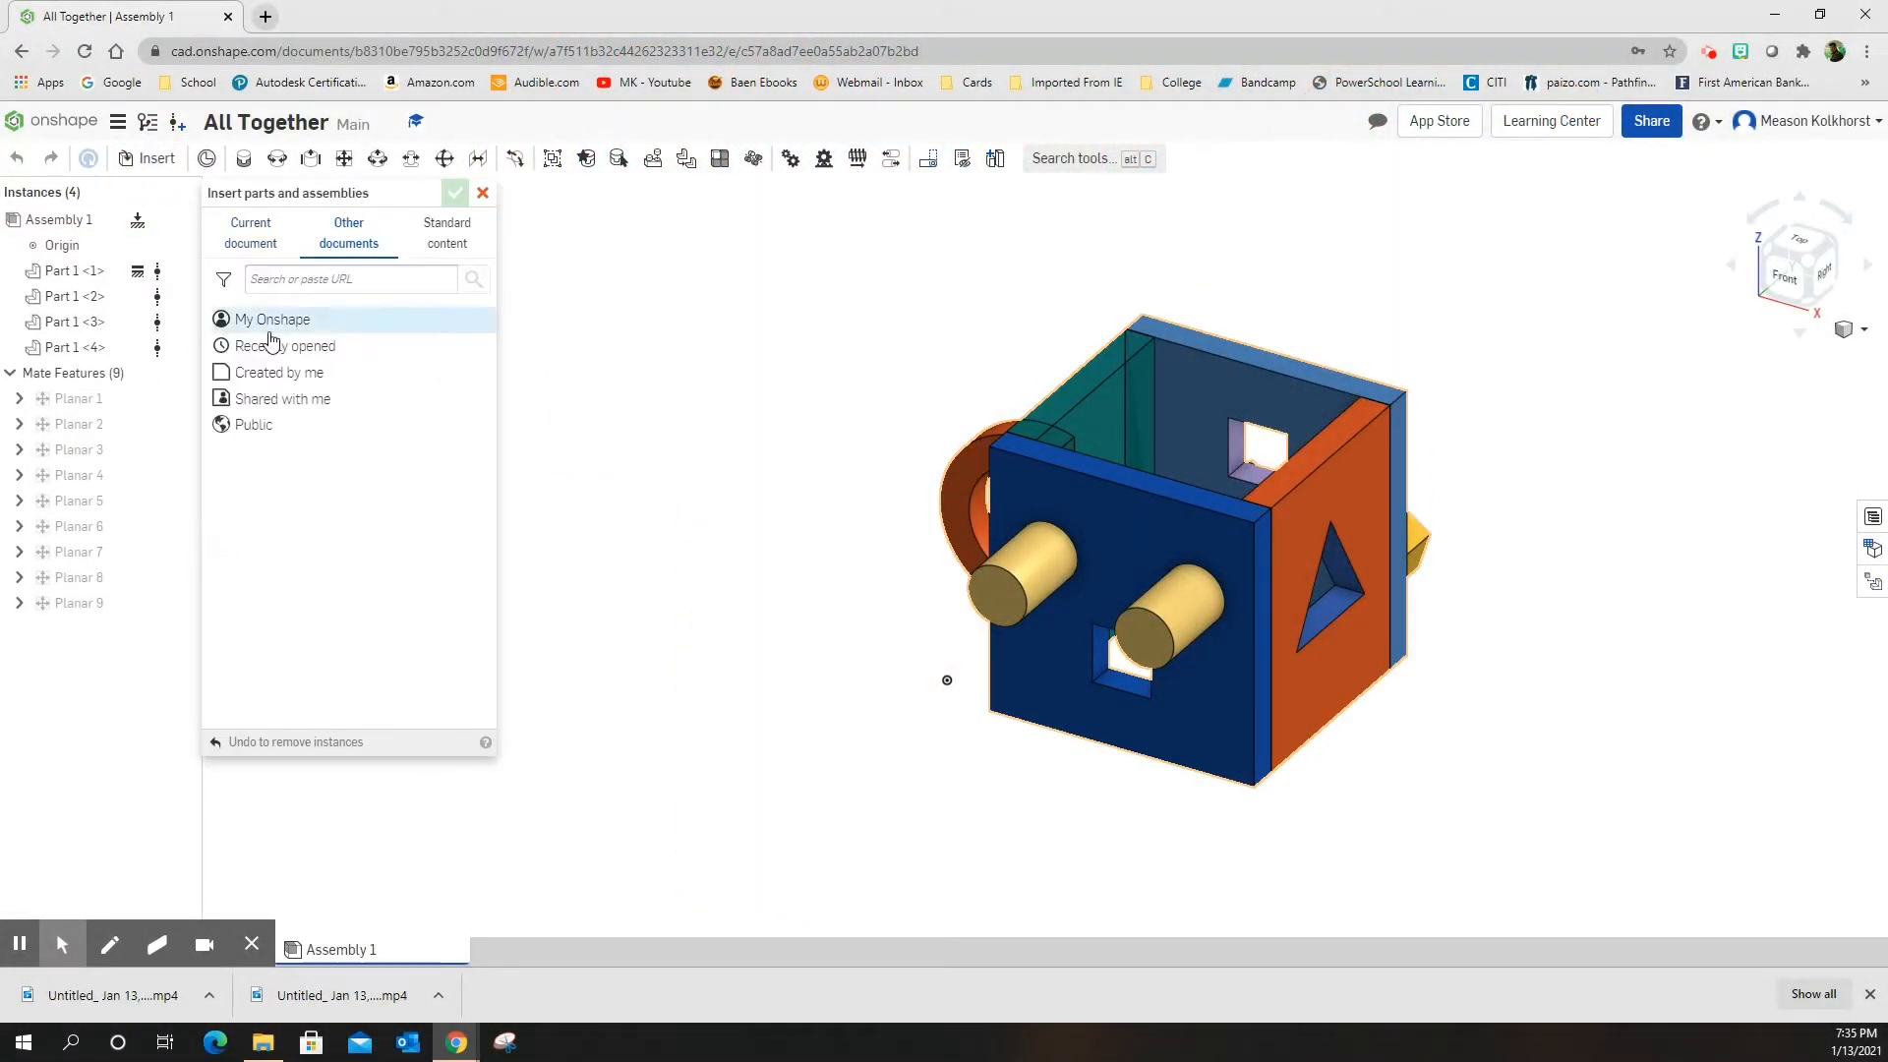
pyautogui.click(272, 319)
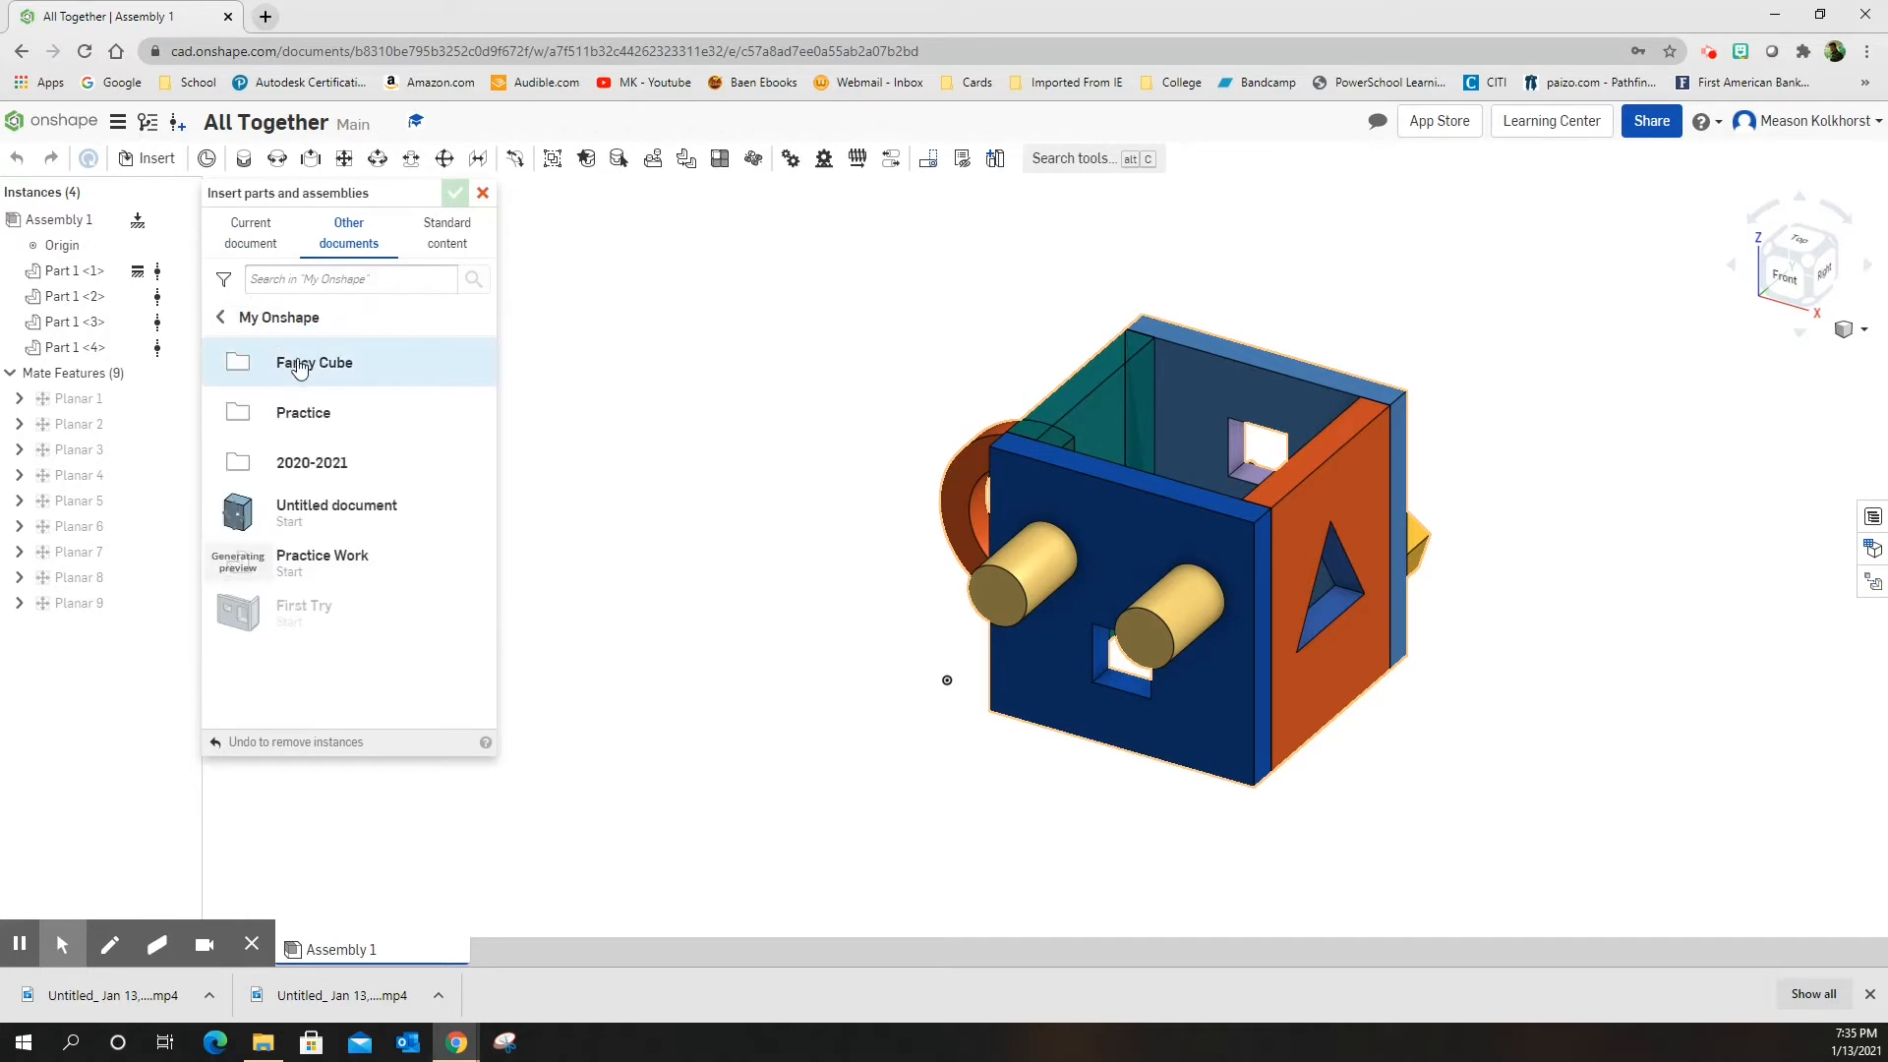
pyautogui.click(313, 362)
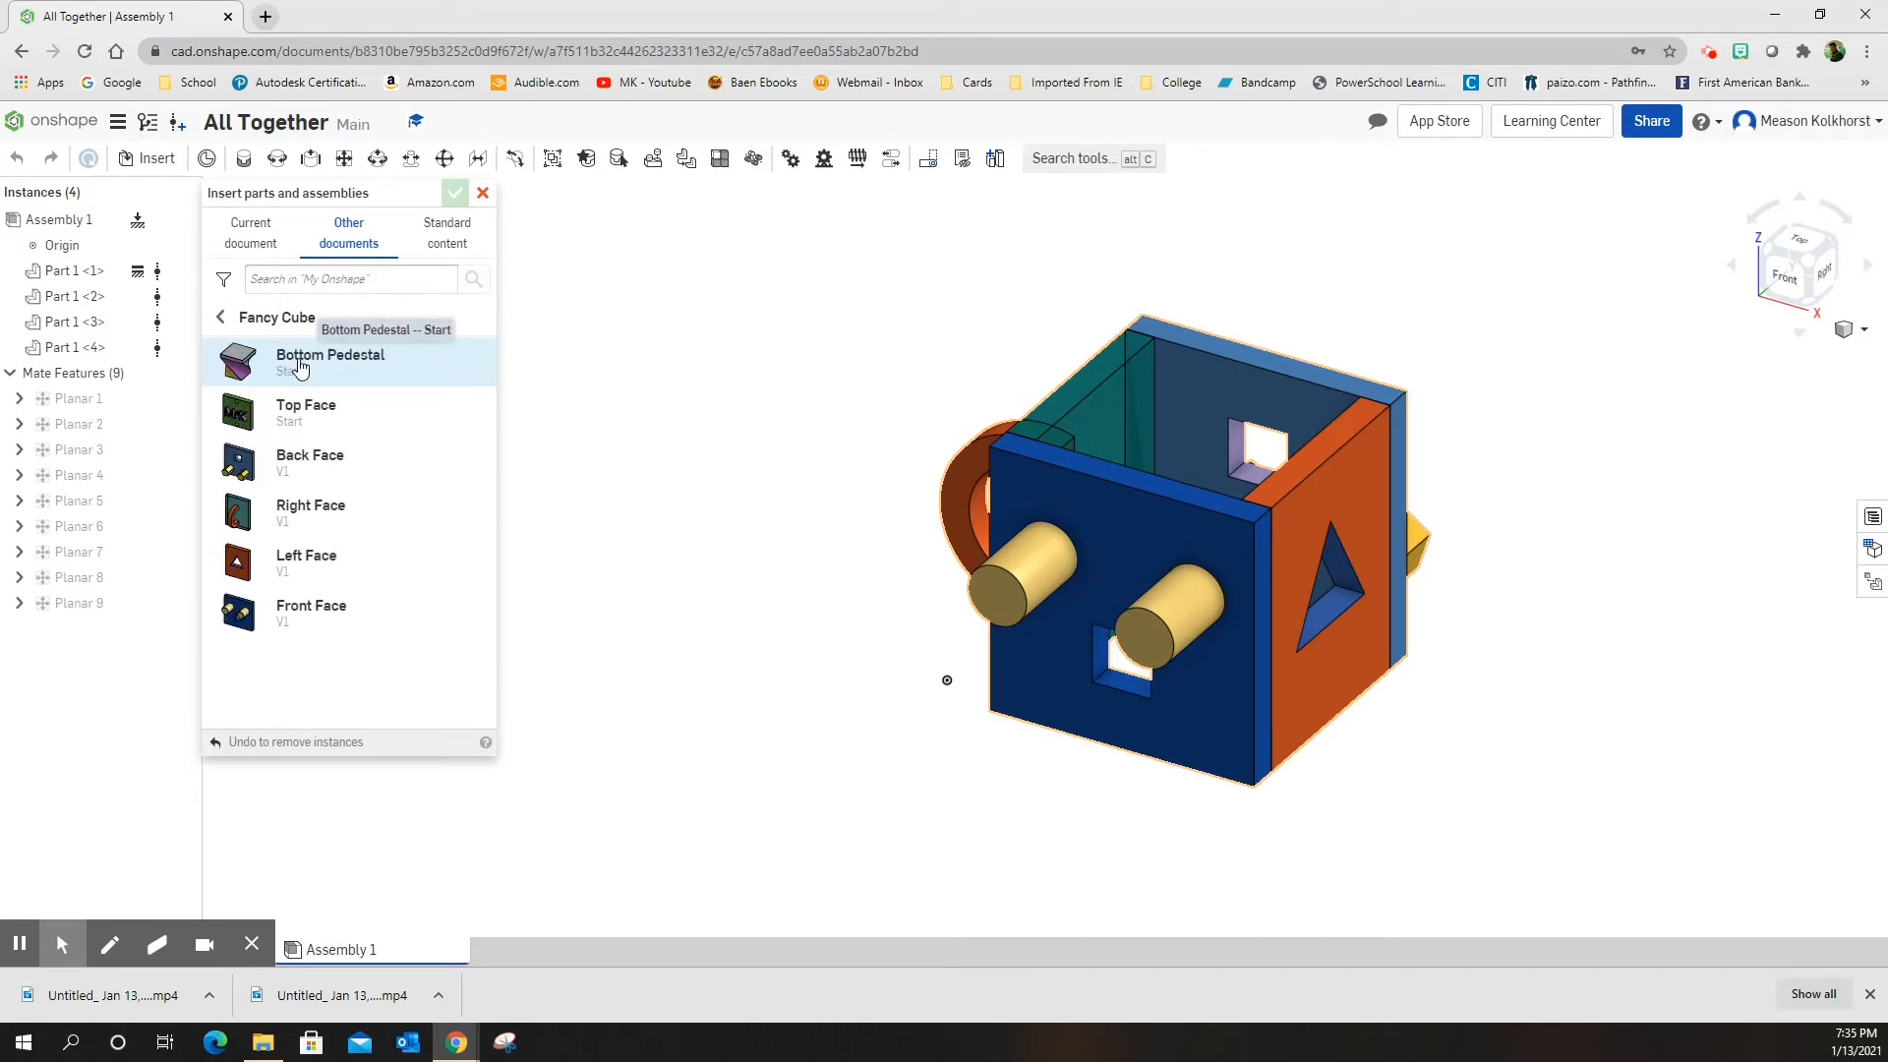
pyautogui.click(331, 362)
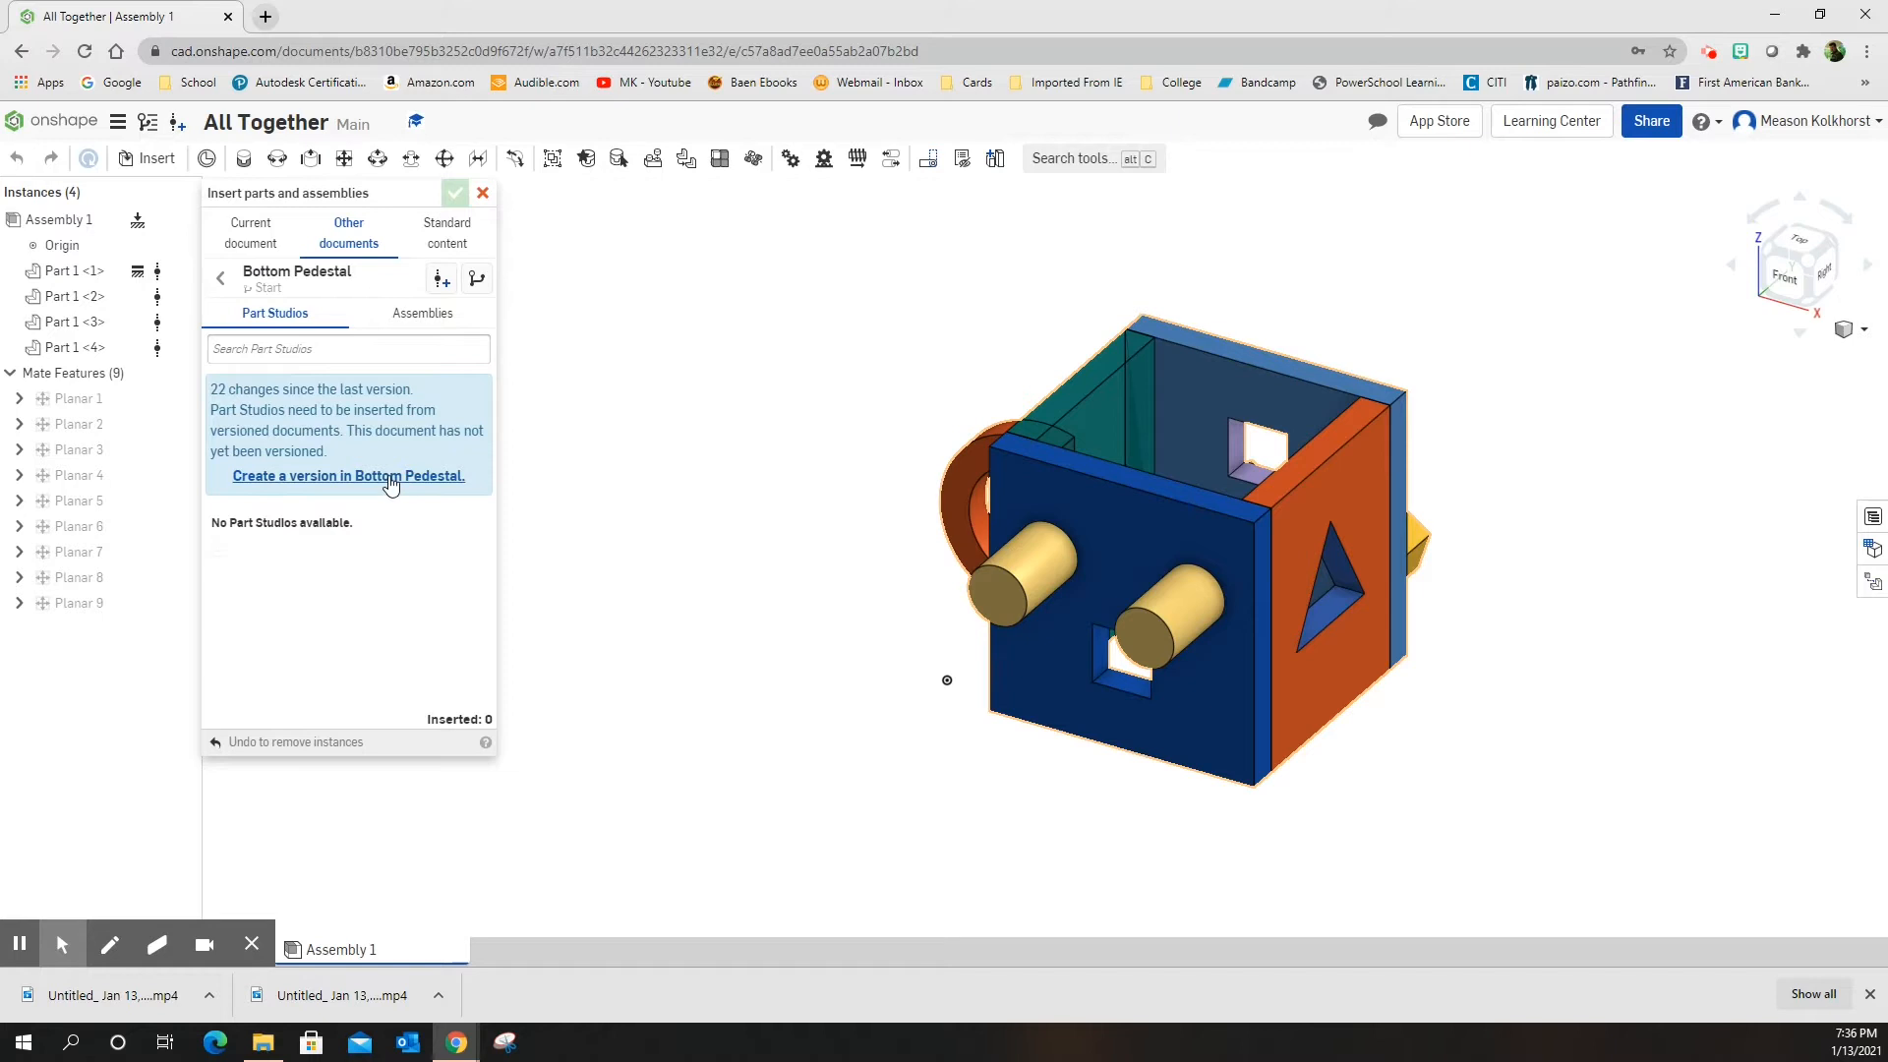
# Step: Create version V1 of Bottom Pedestal and insert its Part 1 into the assembly
pyautogui.click(348, 475)
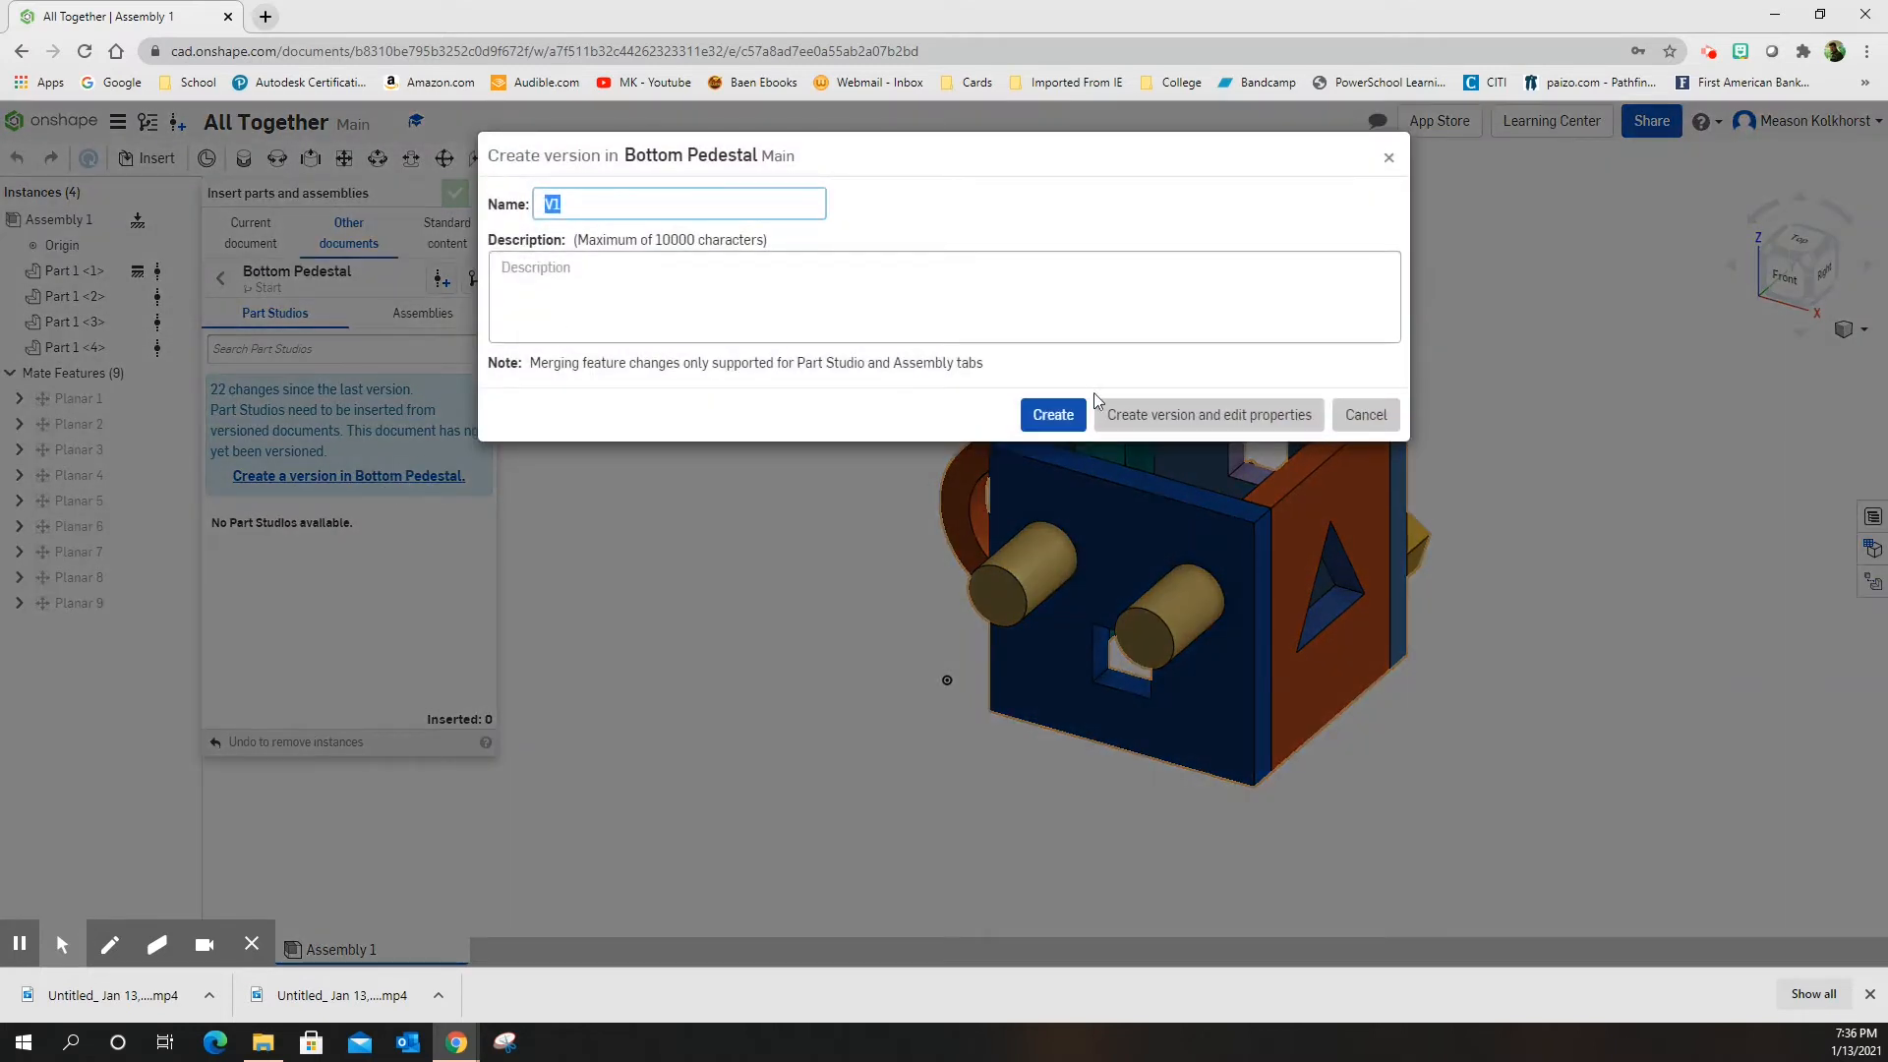
pyautogui.click(1050, 415)
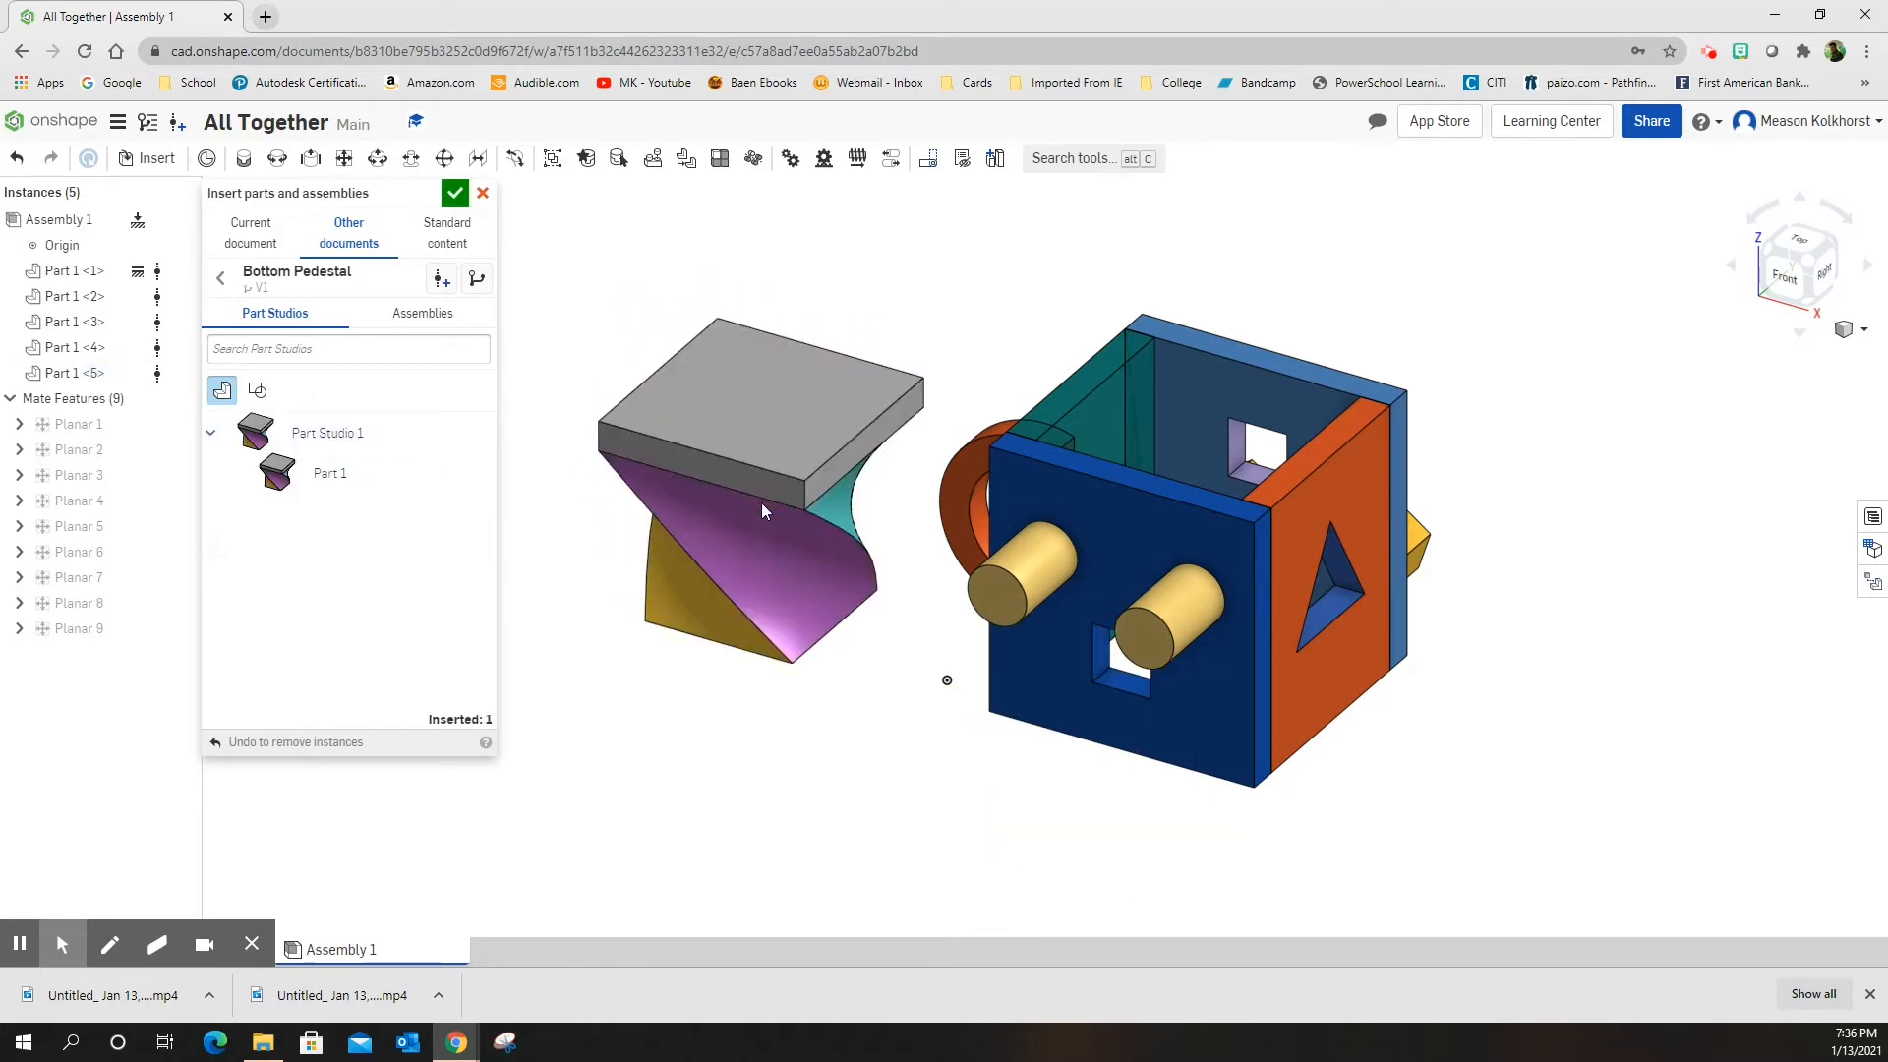
pyautogui.click(455, 193)
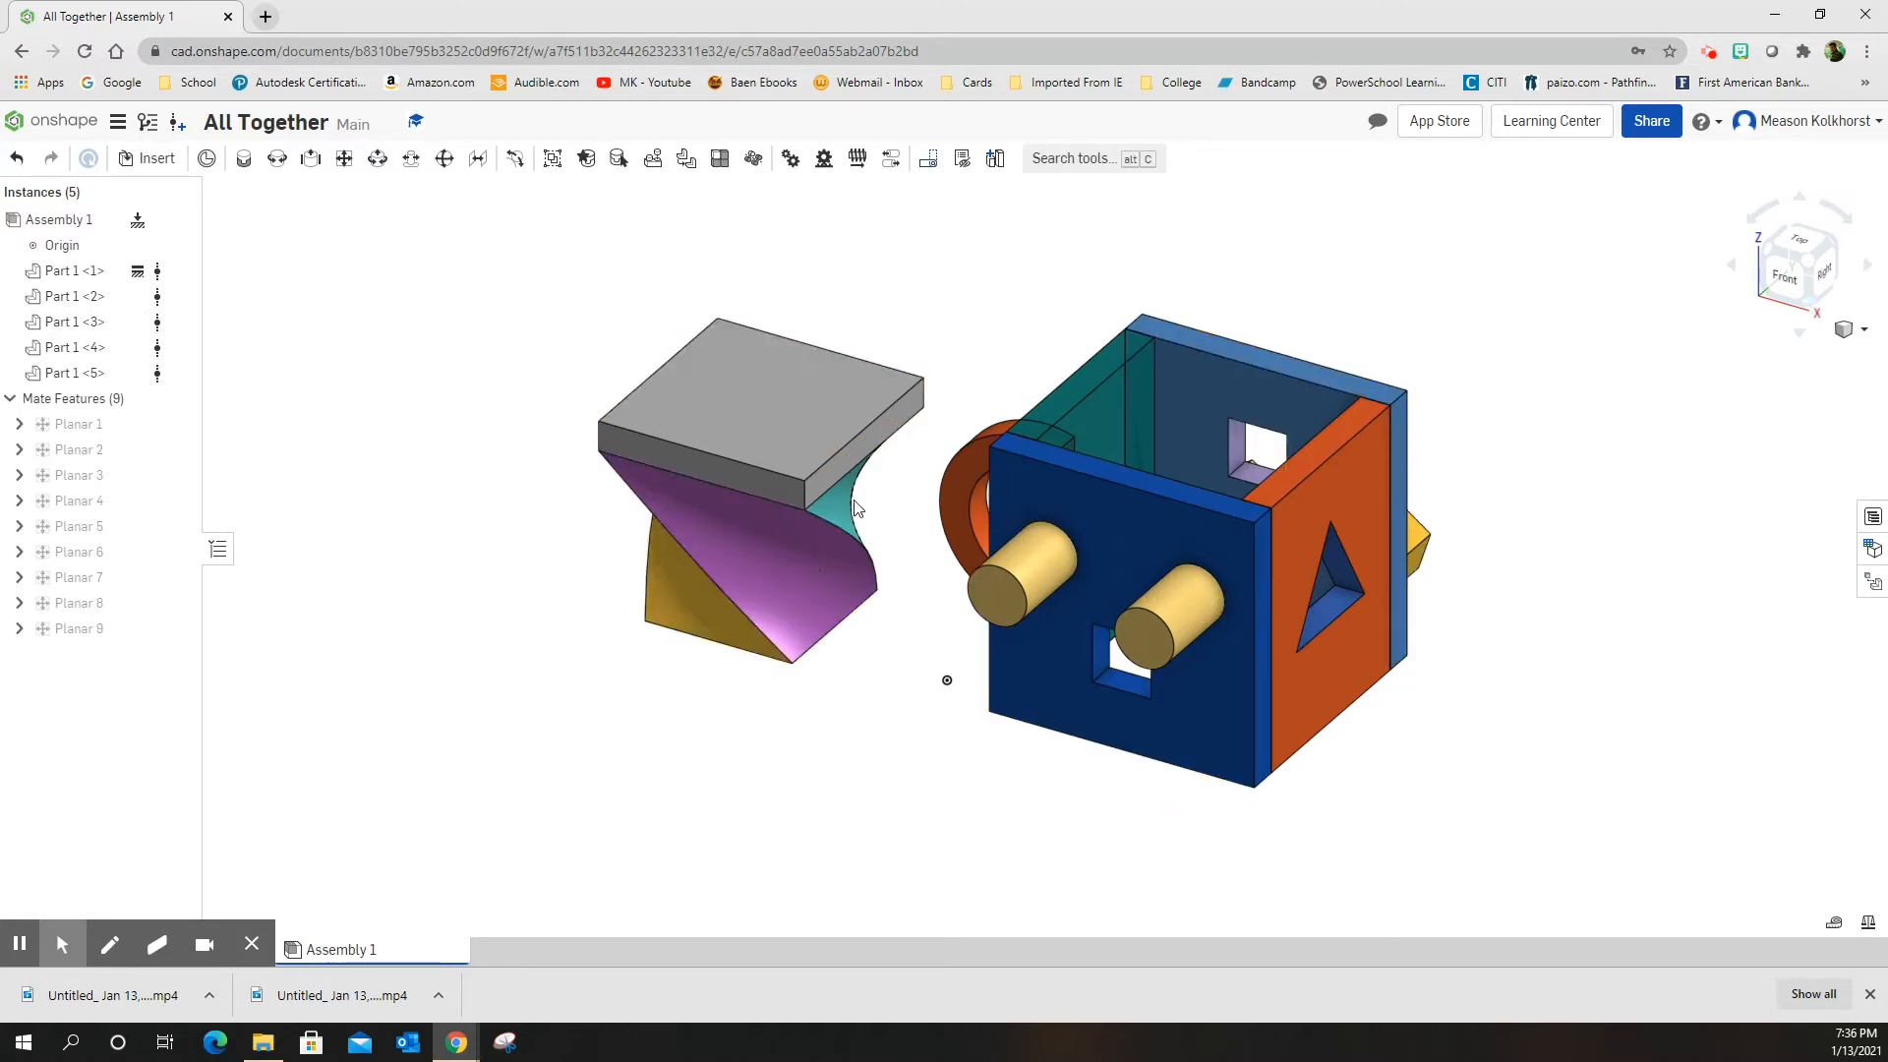
pyautogui.moveTo(266, 200)
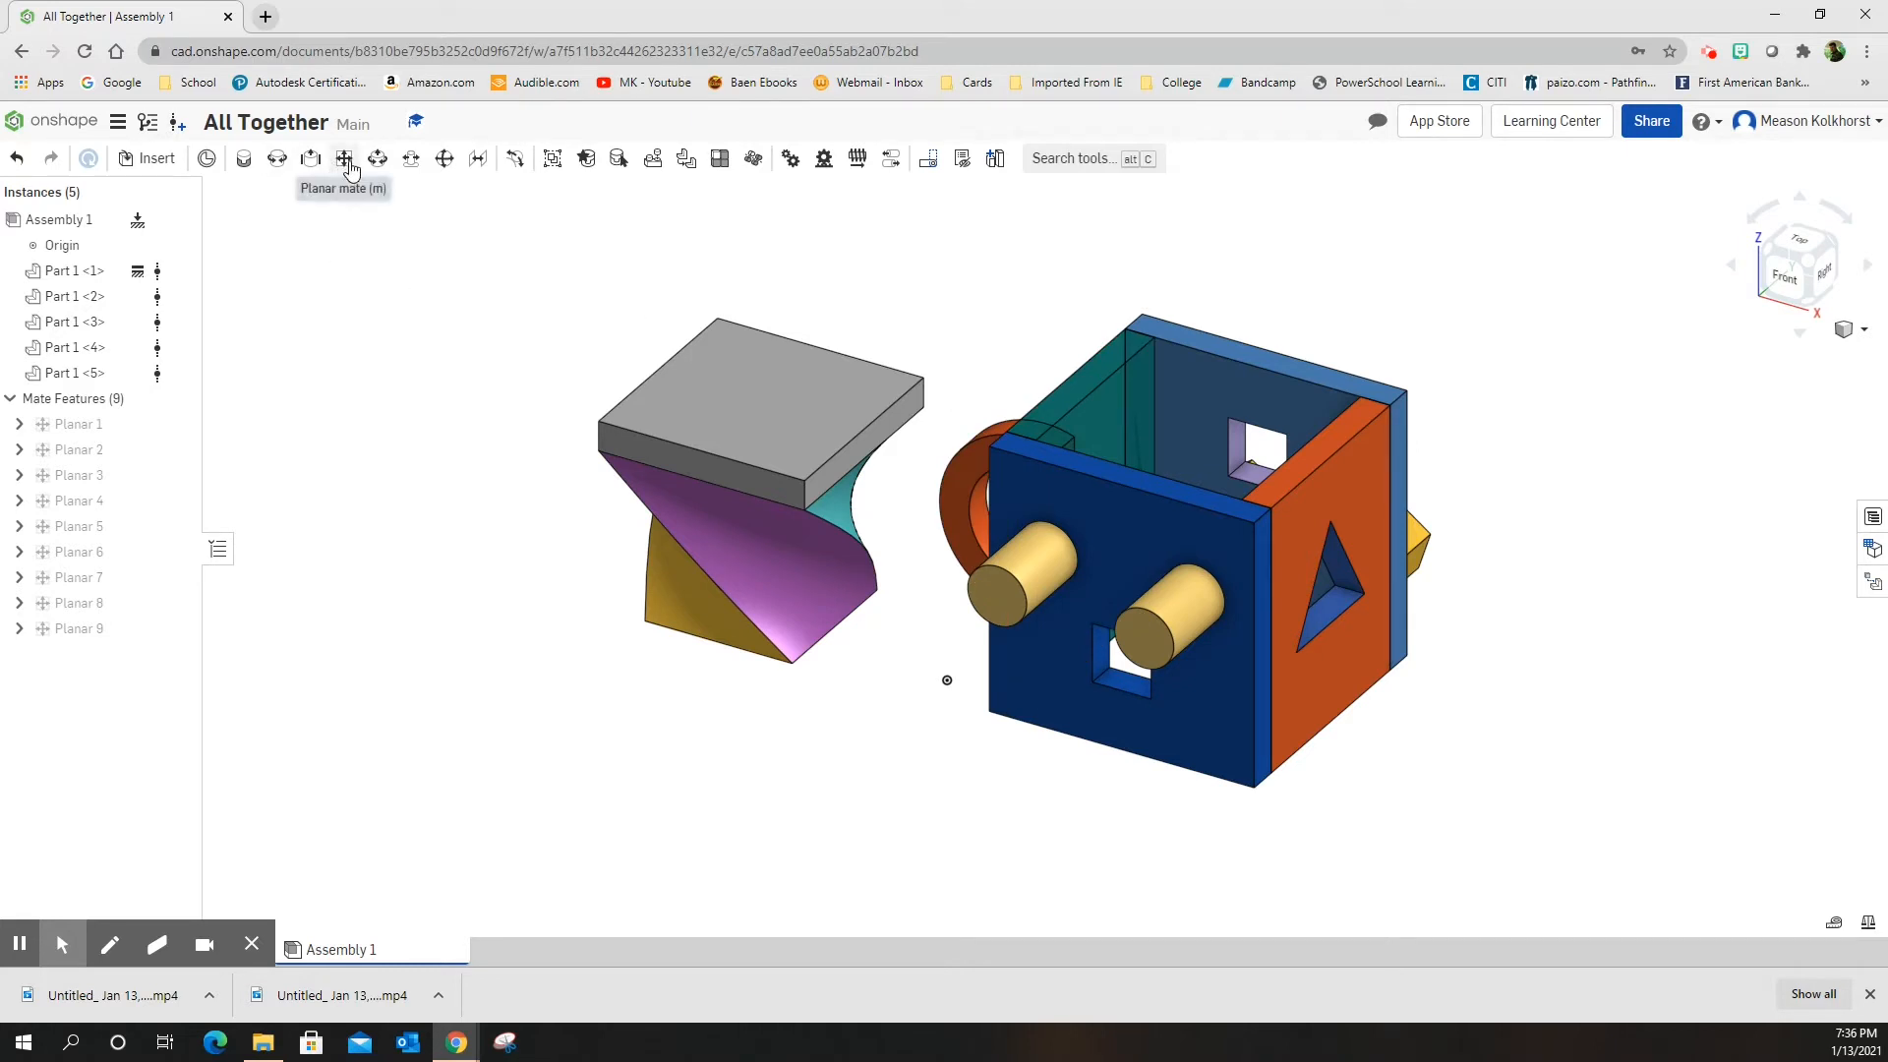
# Step: Planar-mate the pedestal's top face to the cube, flipped so the pedestal sits underneath
pyautogui.click(342, 157)
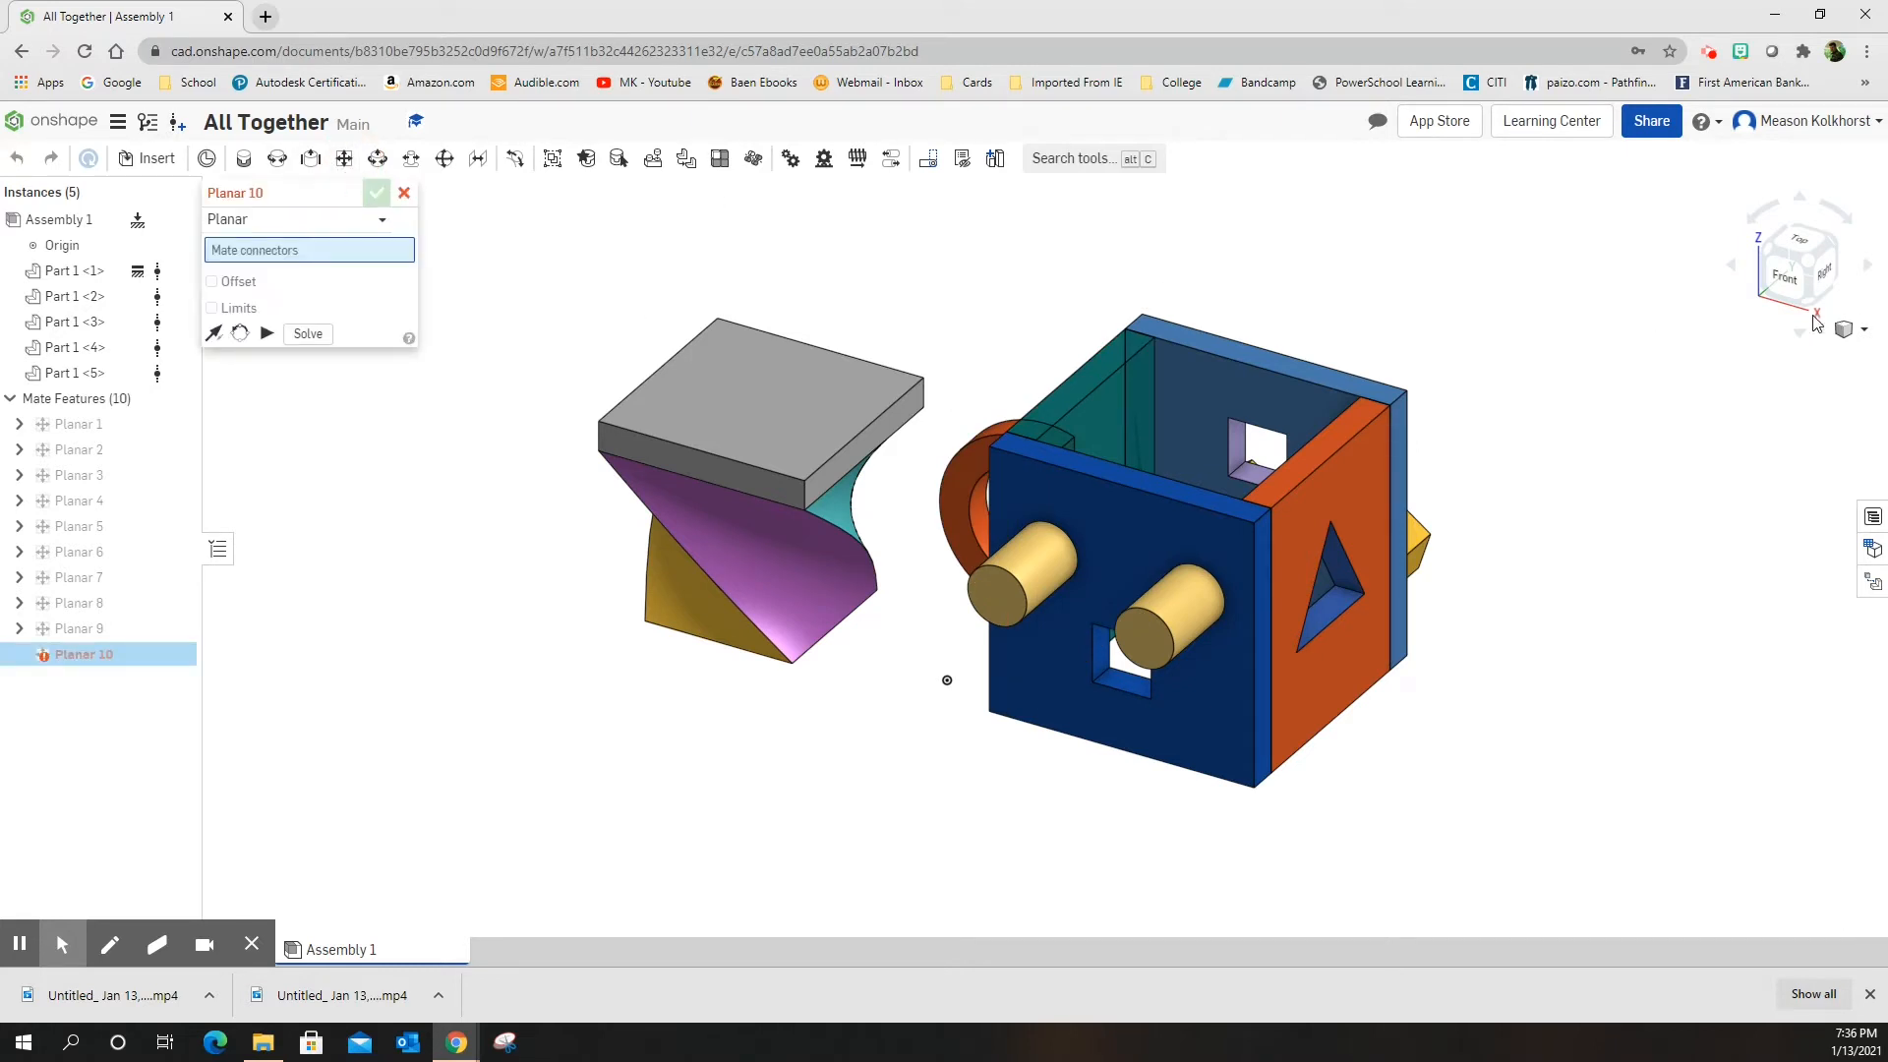
pyautogui.click(861, 464)
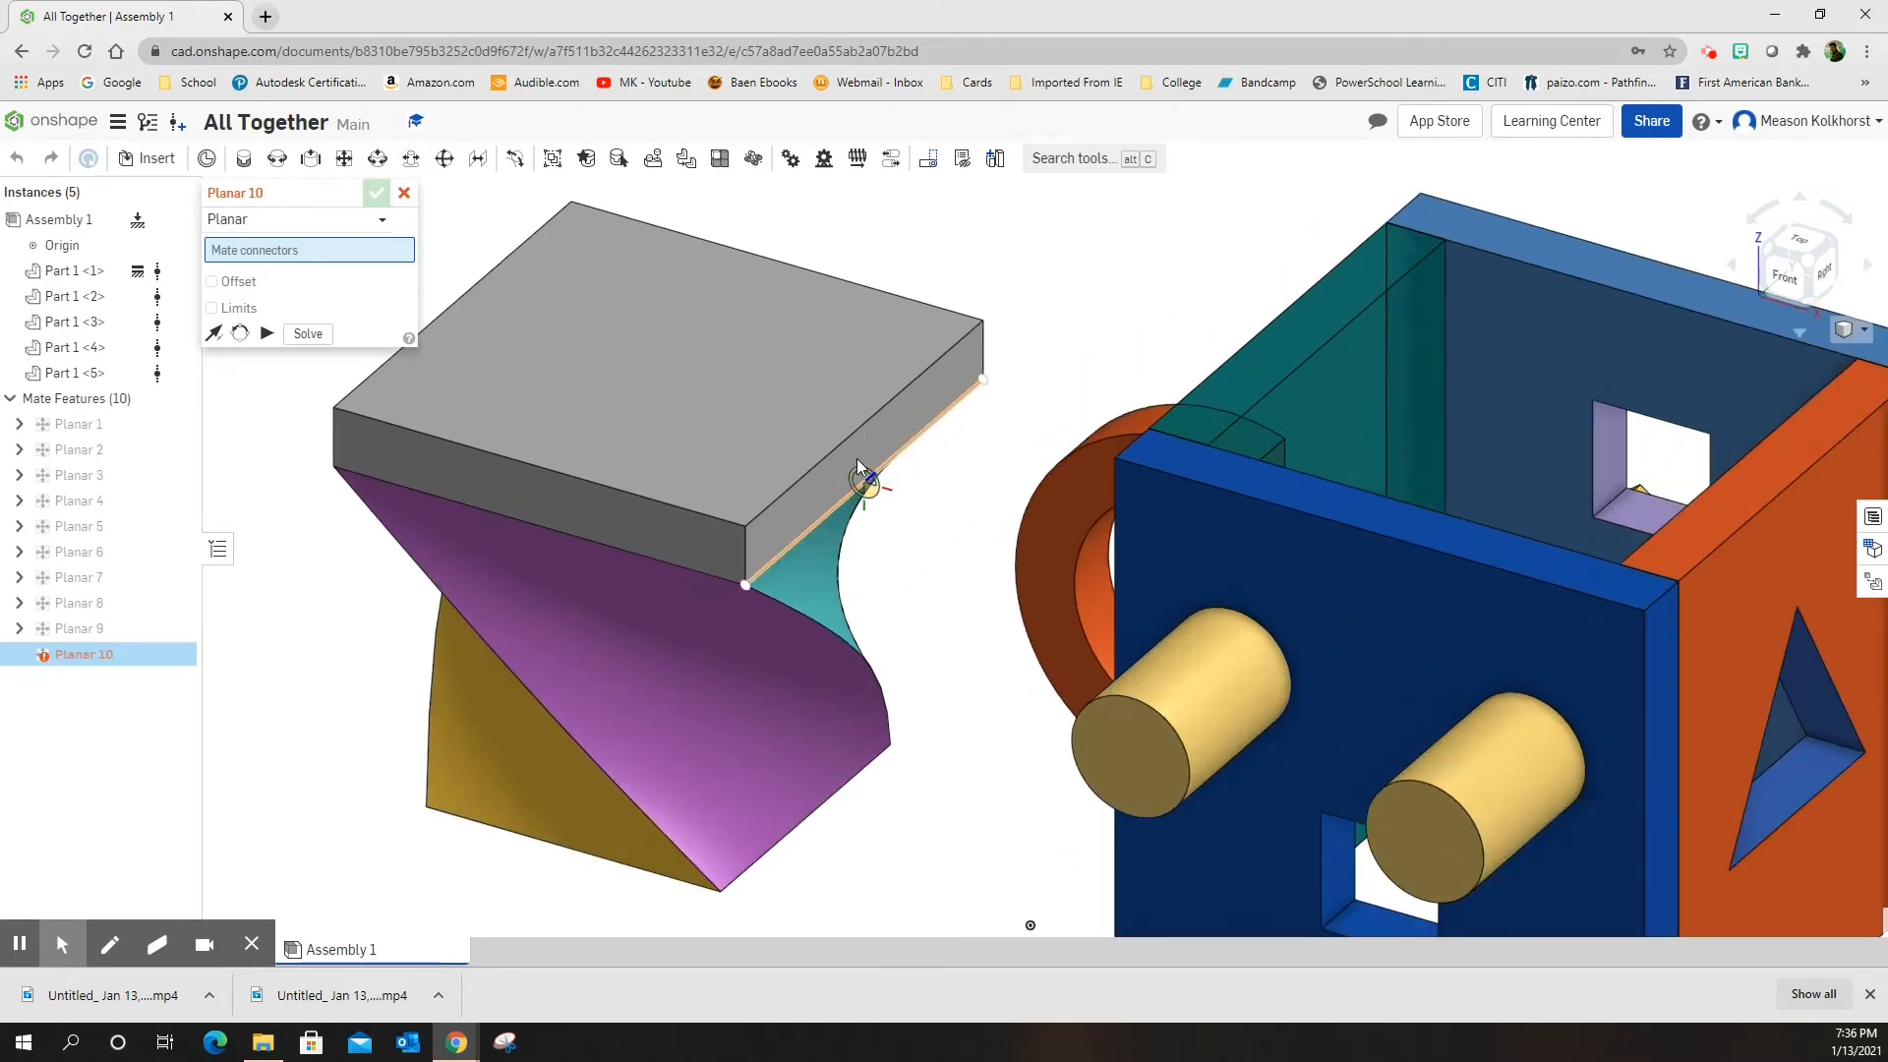
pyautogui.click(865, 476)
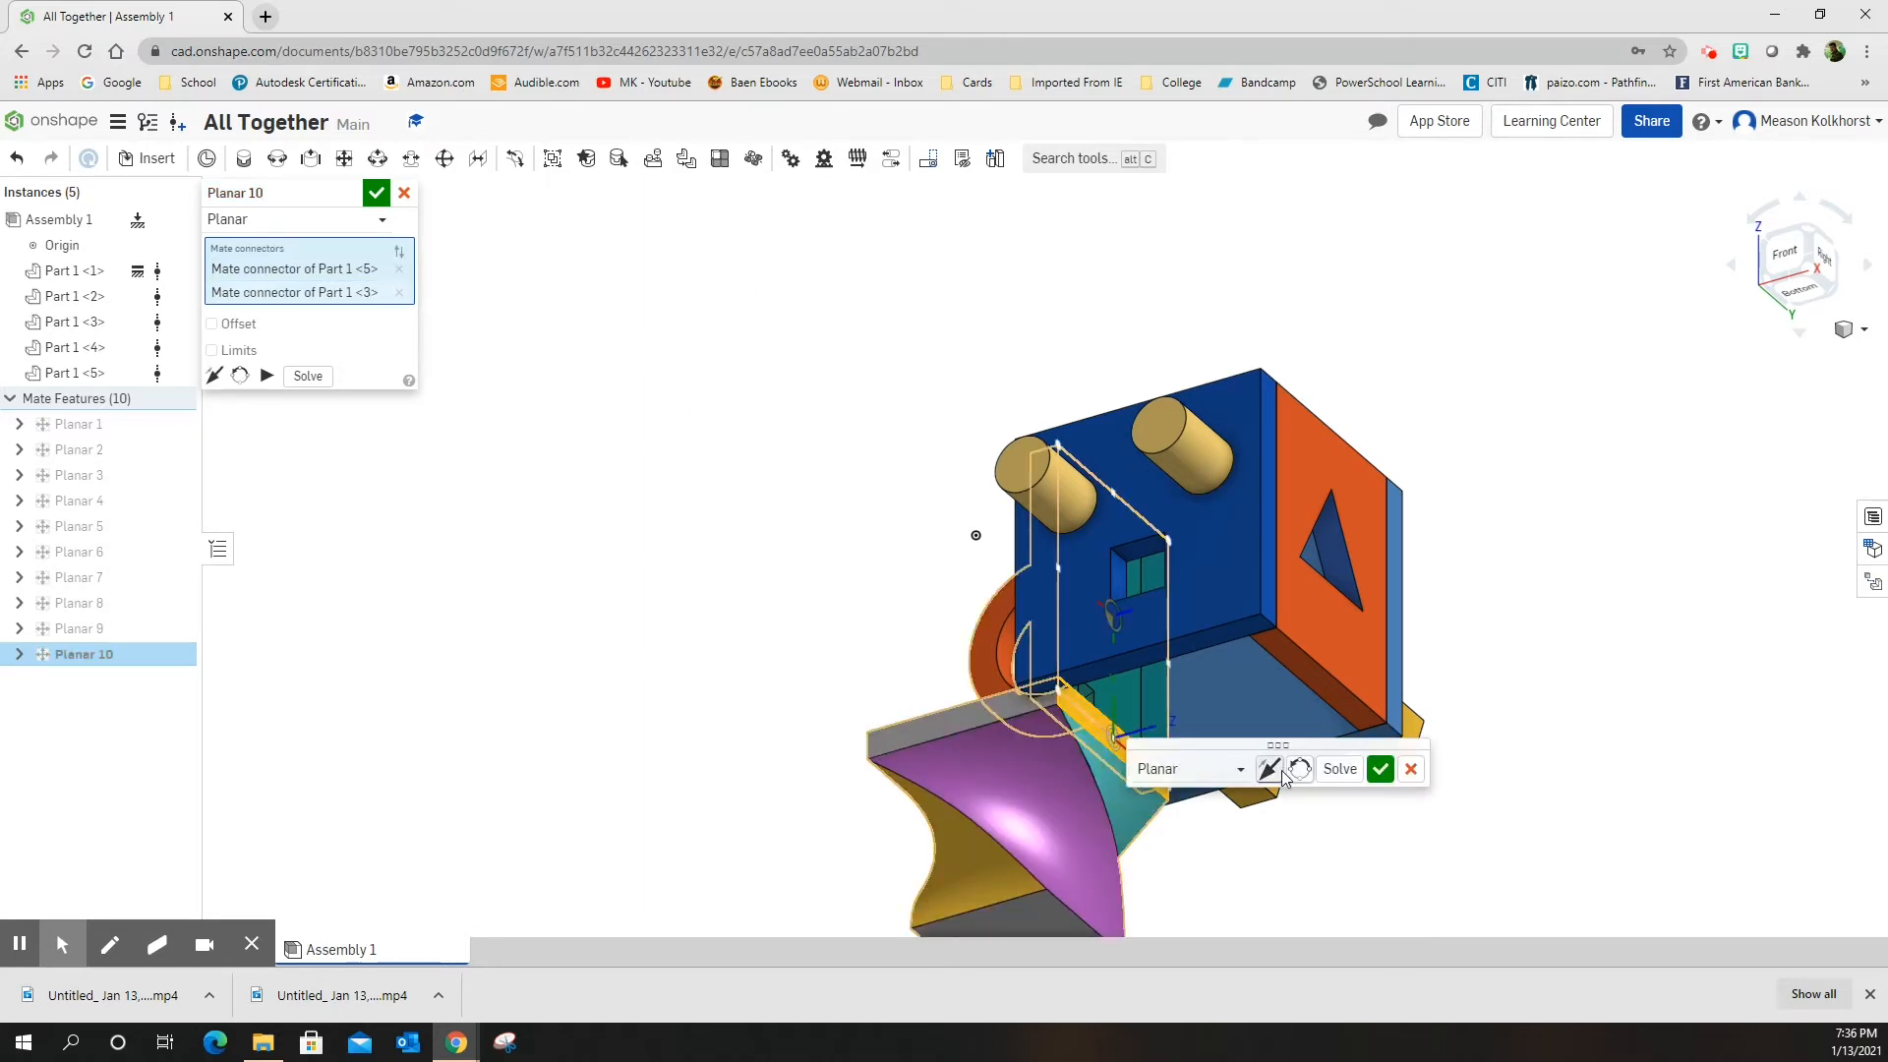
pyautogui.click(1266, 769)
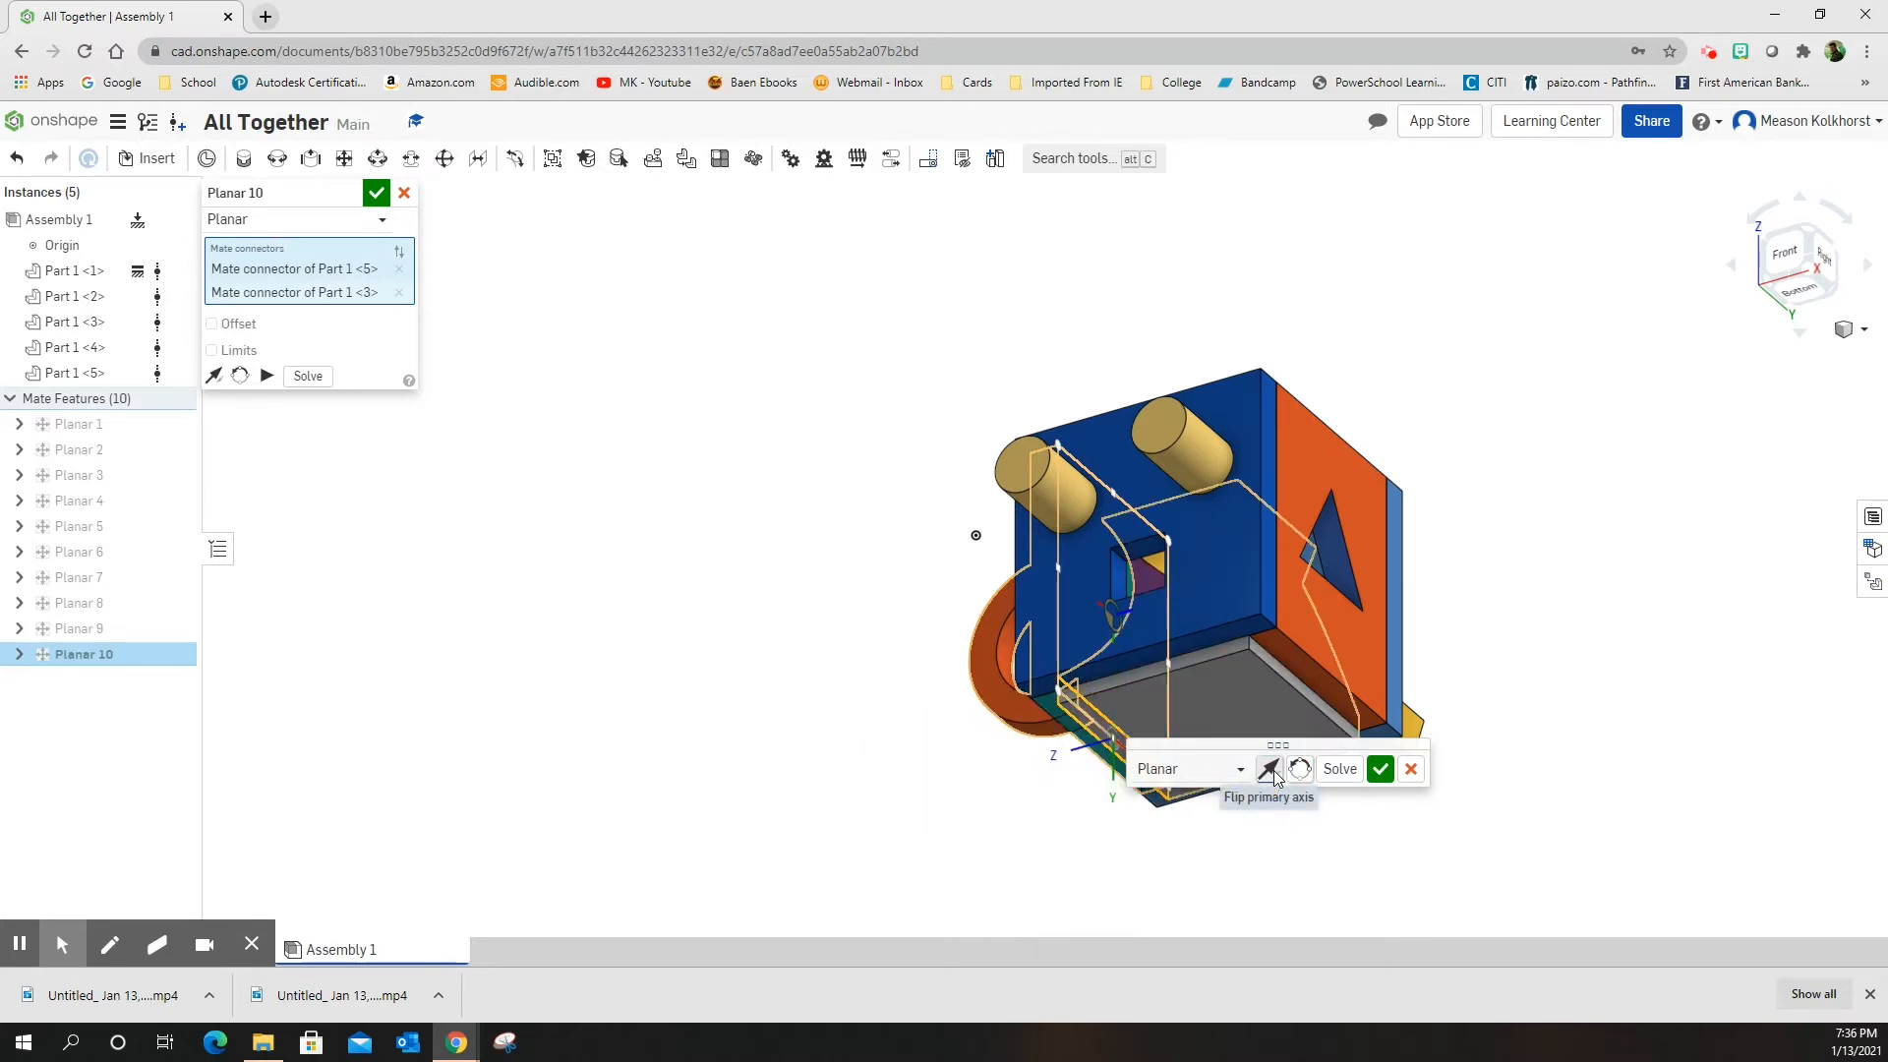
pyautogui.click(1268, 769)
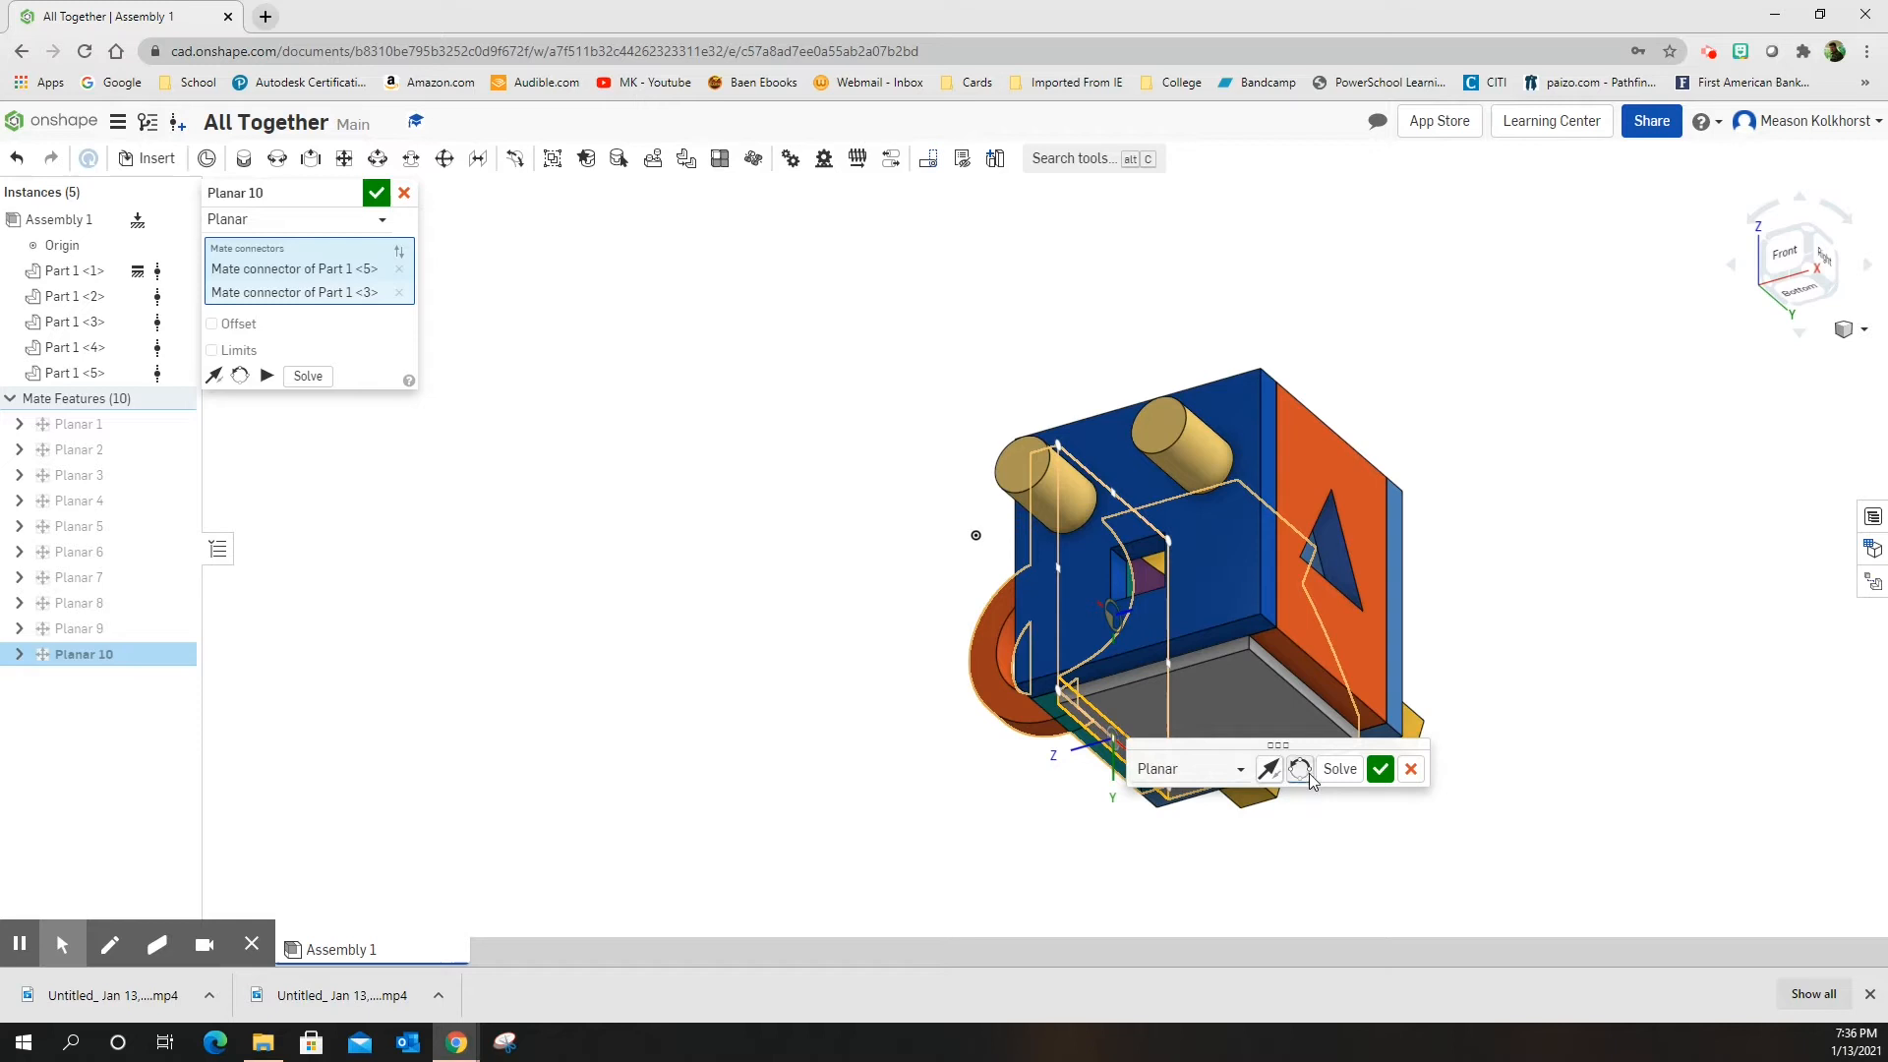
pyautogui.click(1380, 769)
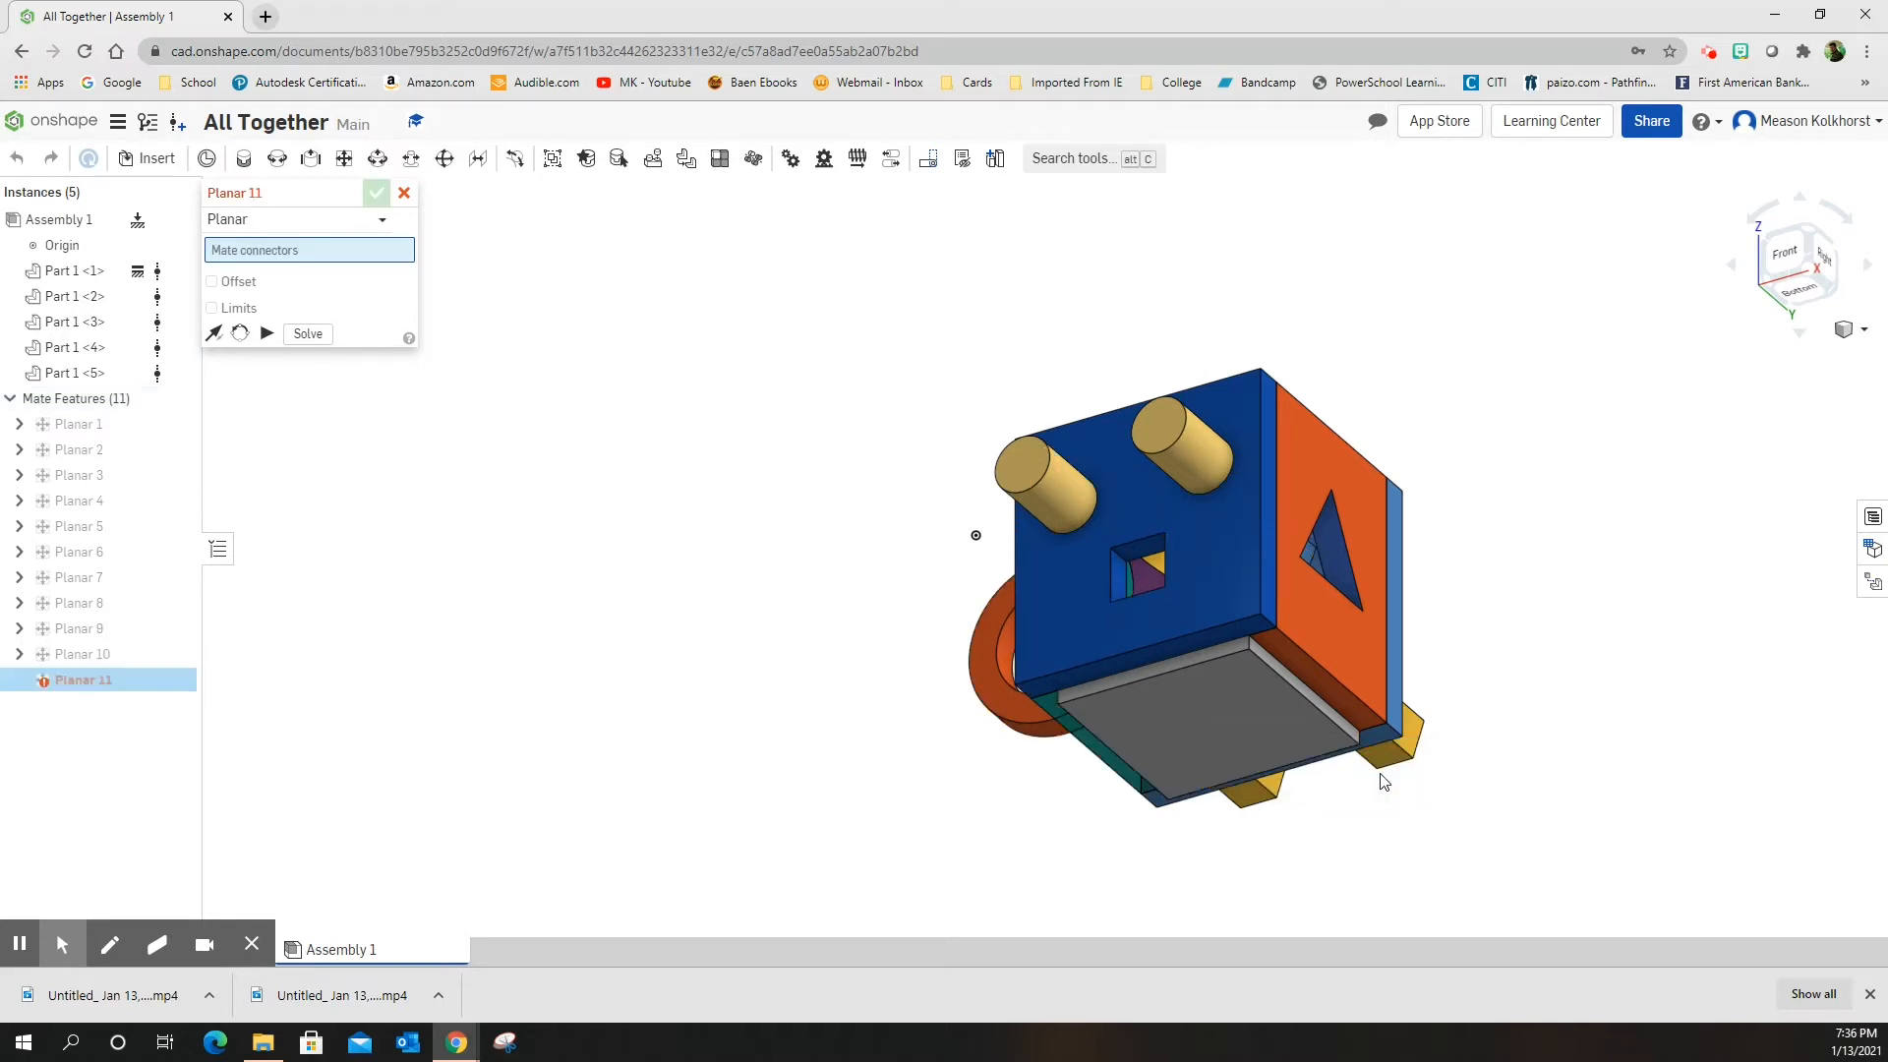
# Step: Cancel the follow-up empty Planar 11 mate, leaving ten mate features
pyautogui.click(1204, 722)
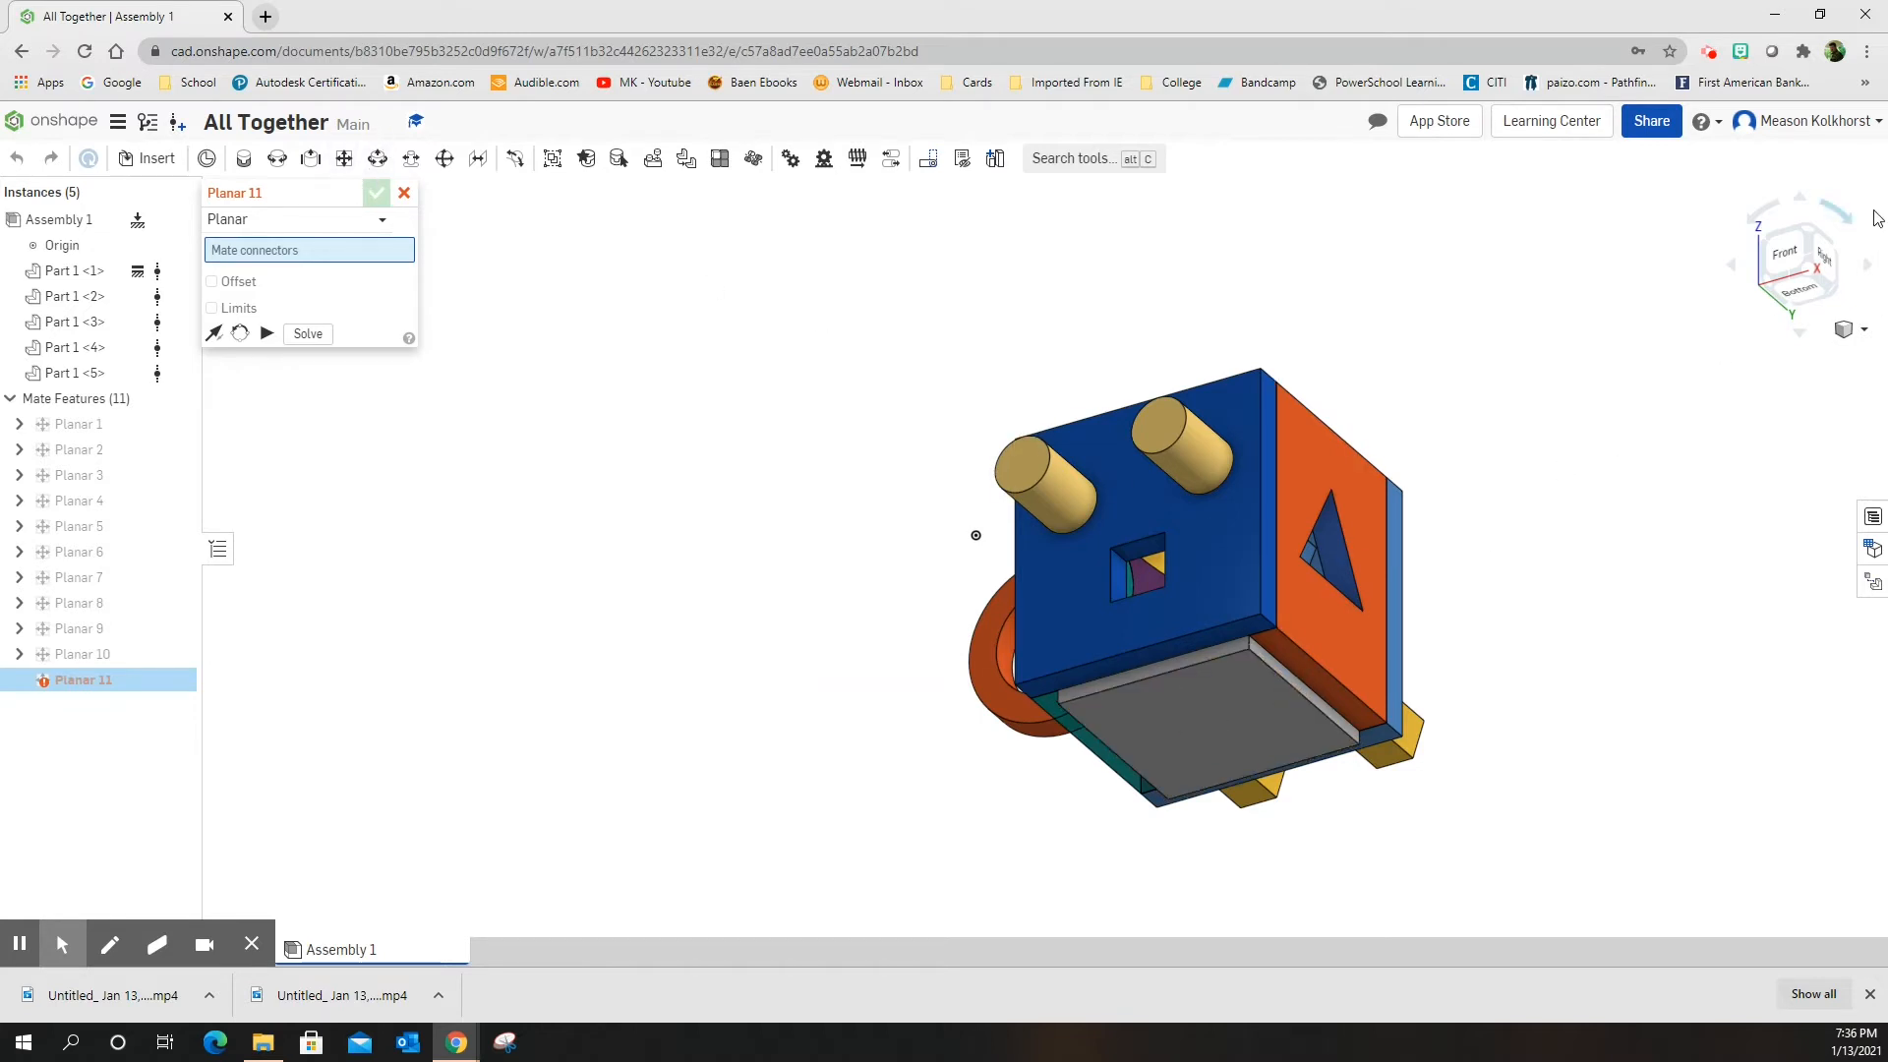
pyautogui.click(1207, 721)
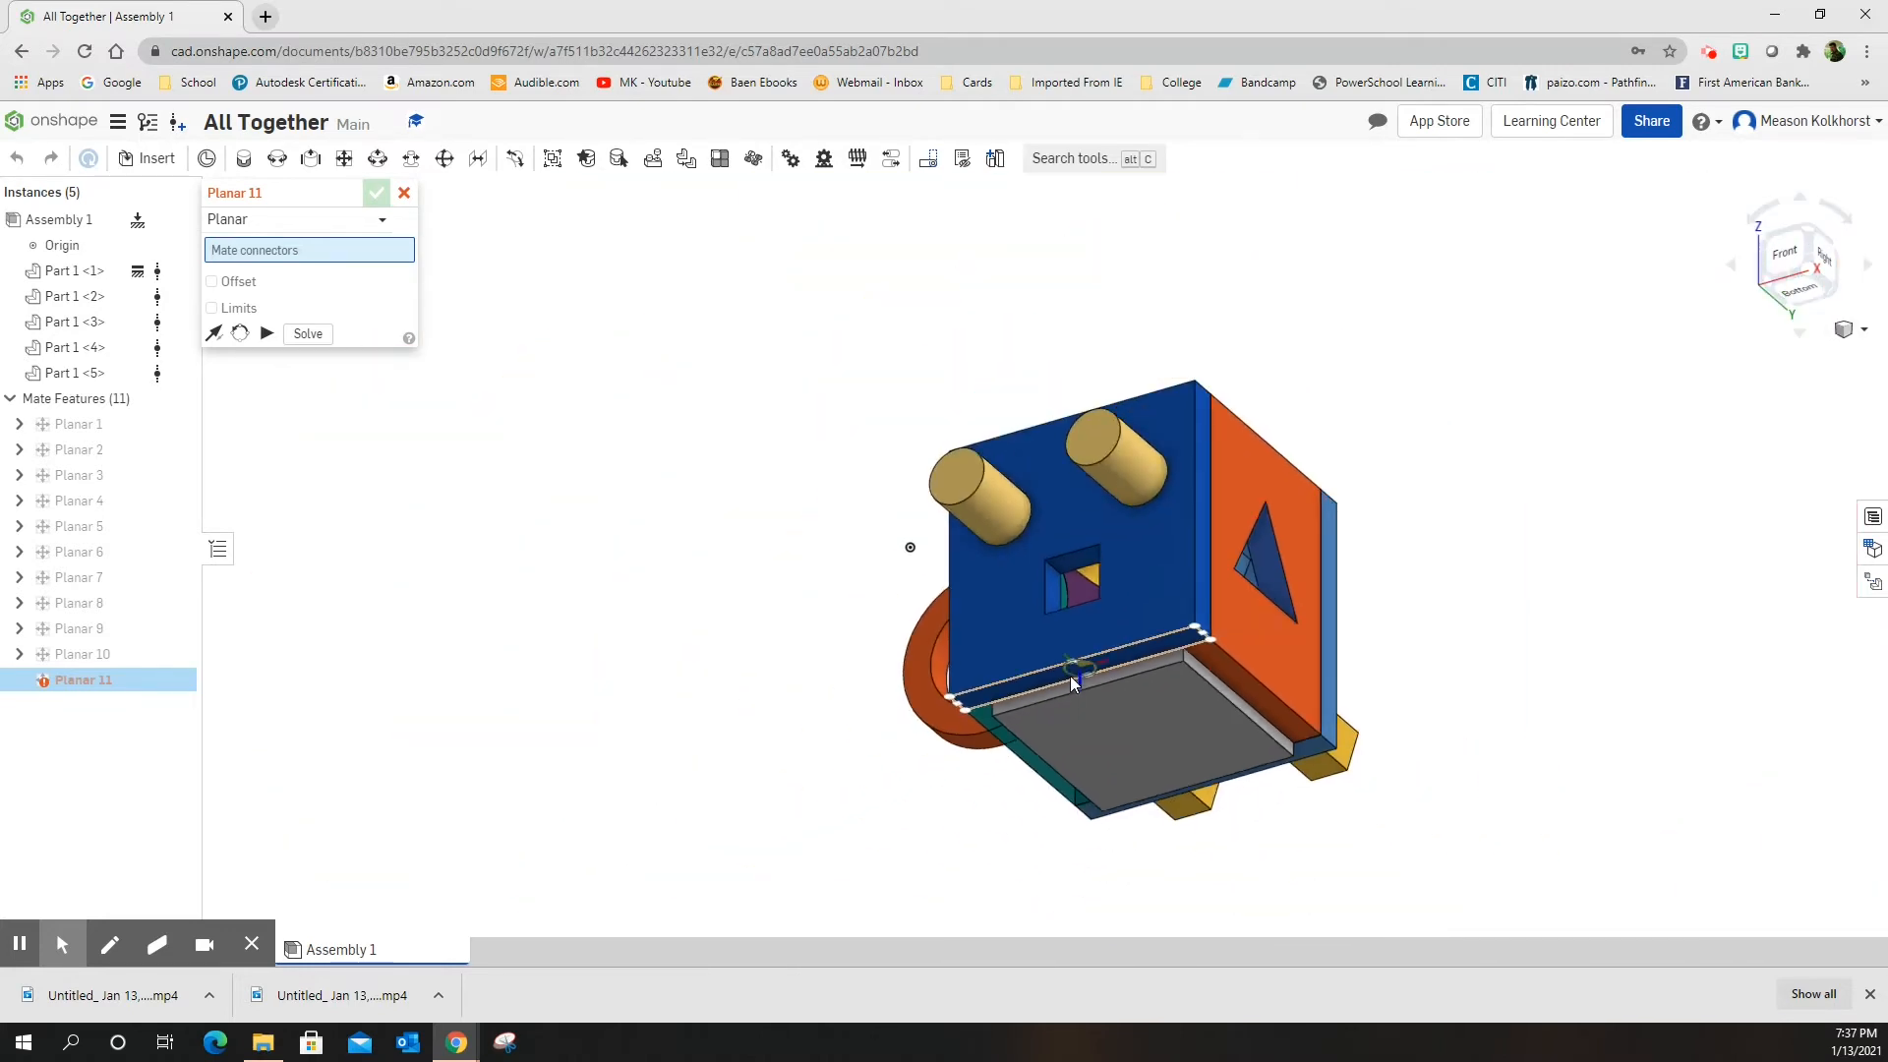
pyautogui.click(405, 193)
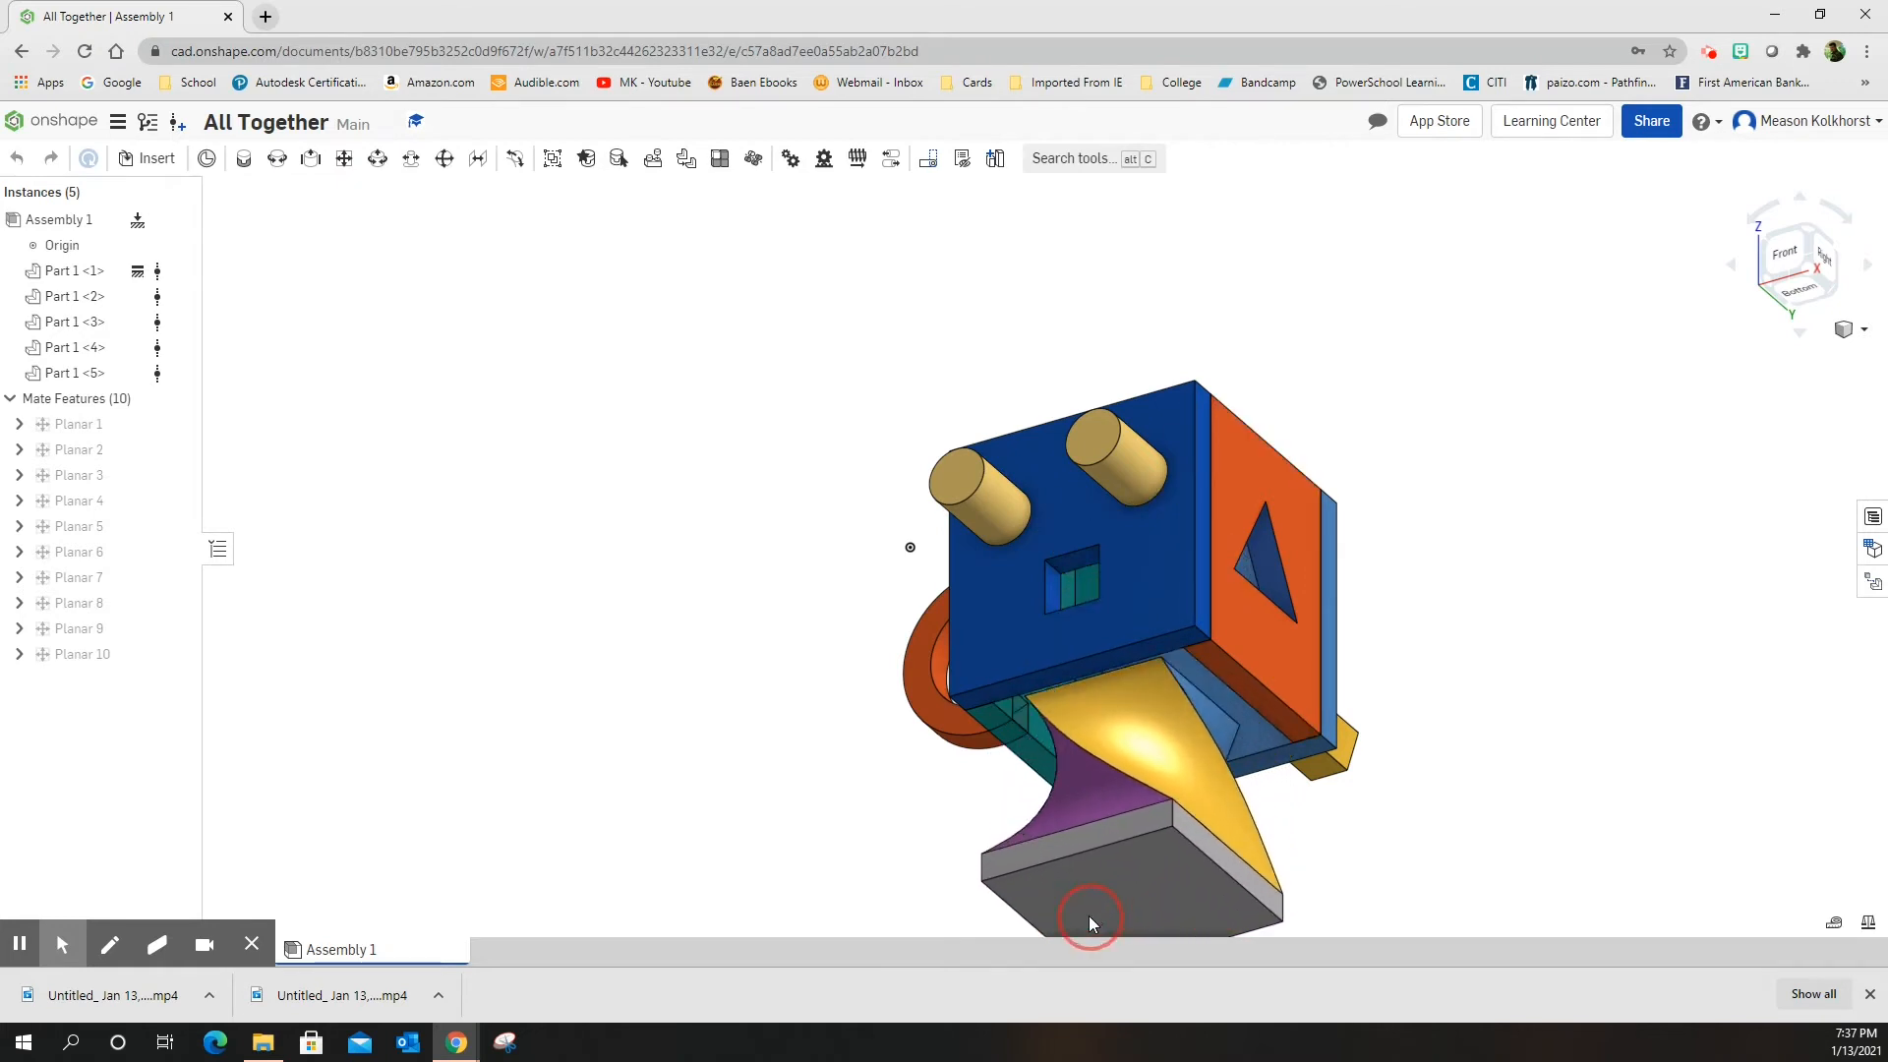
# Step: Drag the pedestal part away from under the cube and set it beside the cube
pyautogui.moveTo(1089, 924); pyautogui.dragTo(833, 781)
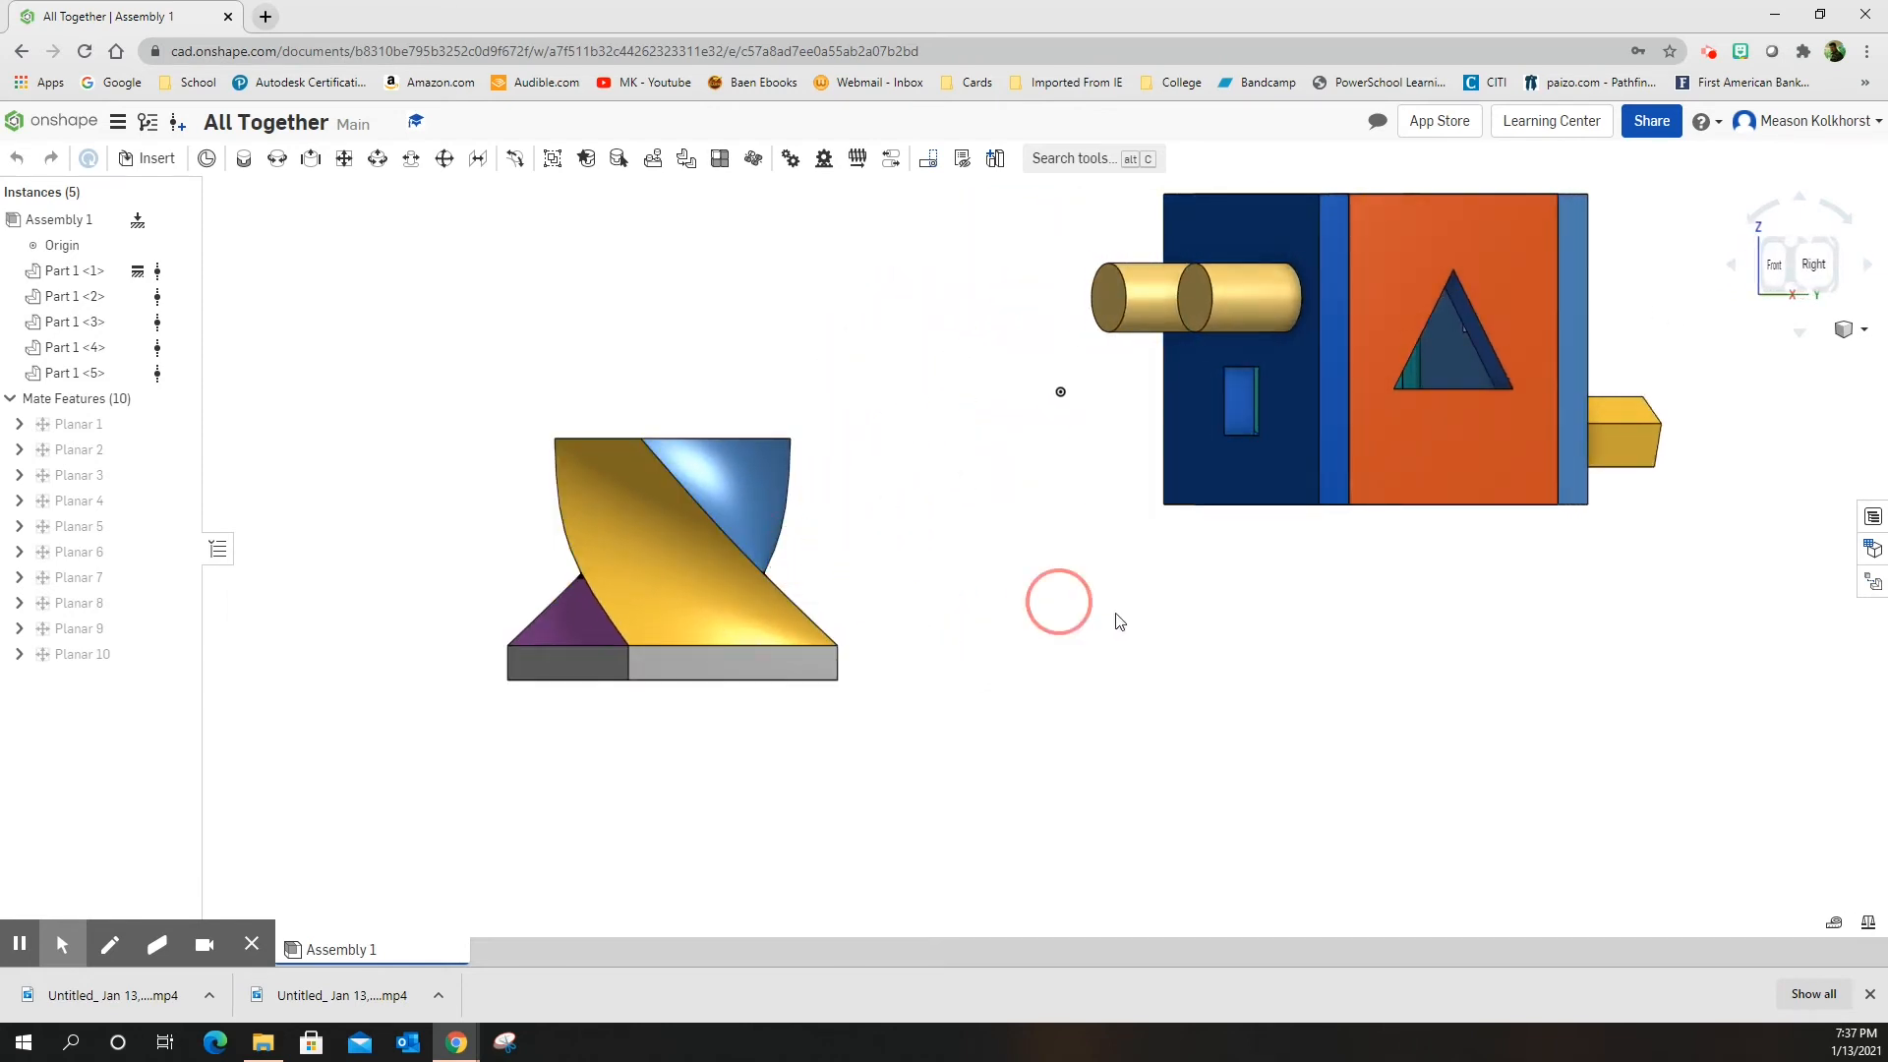
pyautogui.moveTo(673, 560); pyautogui.dragTo(930, 657)
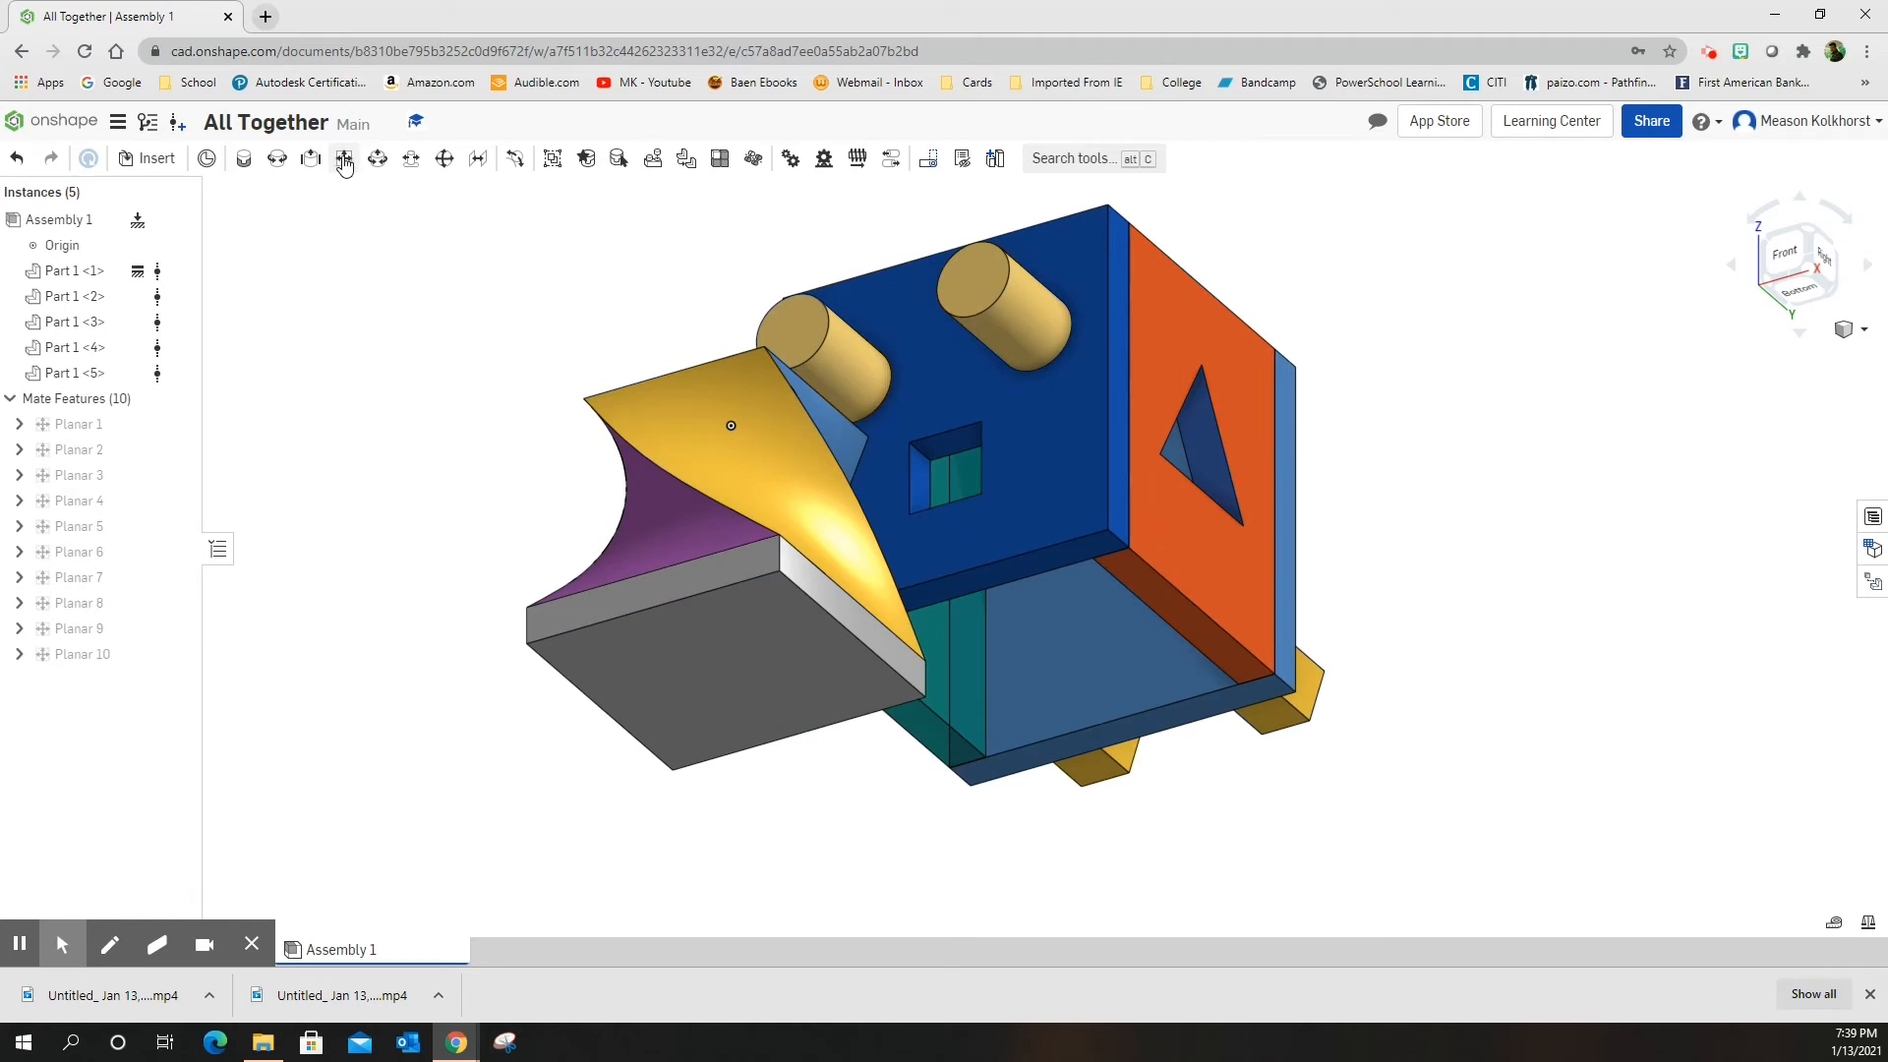
pyautogui.moveTo(342, 157)
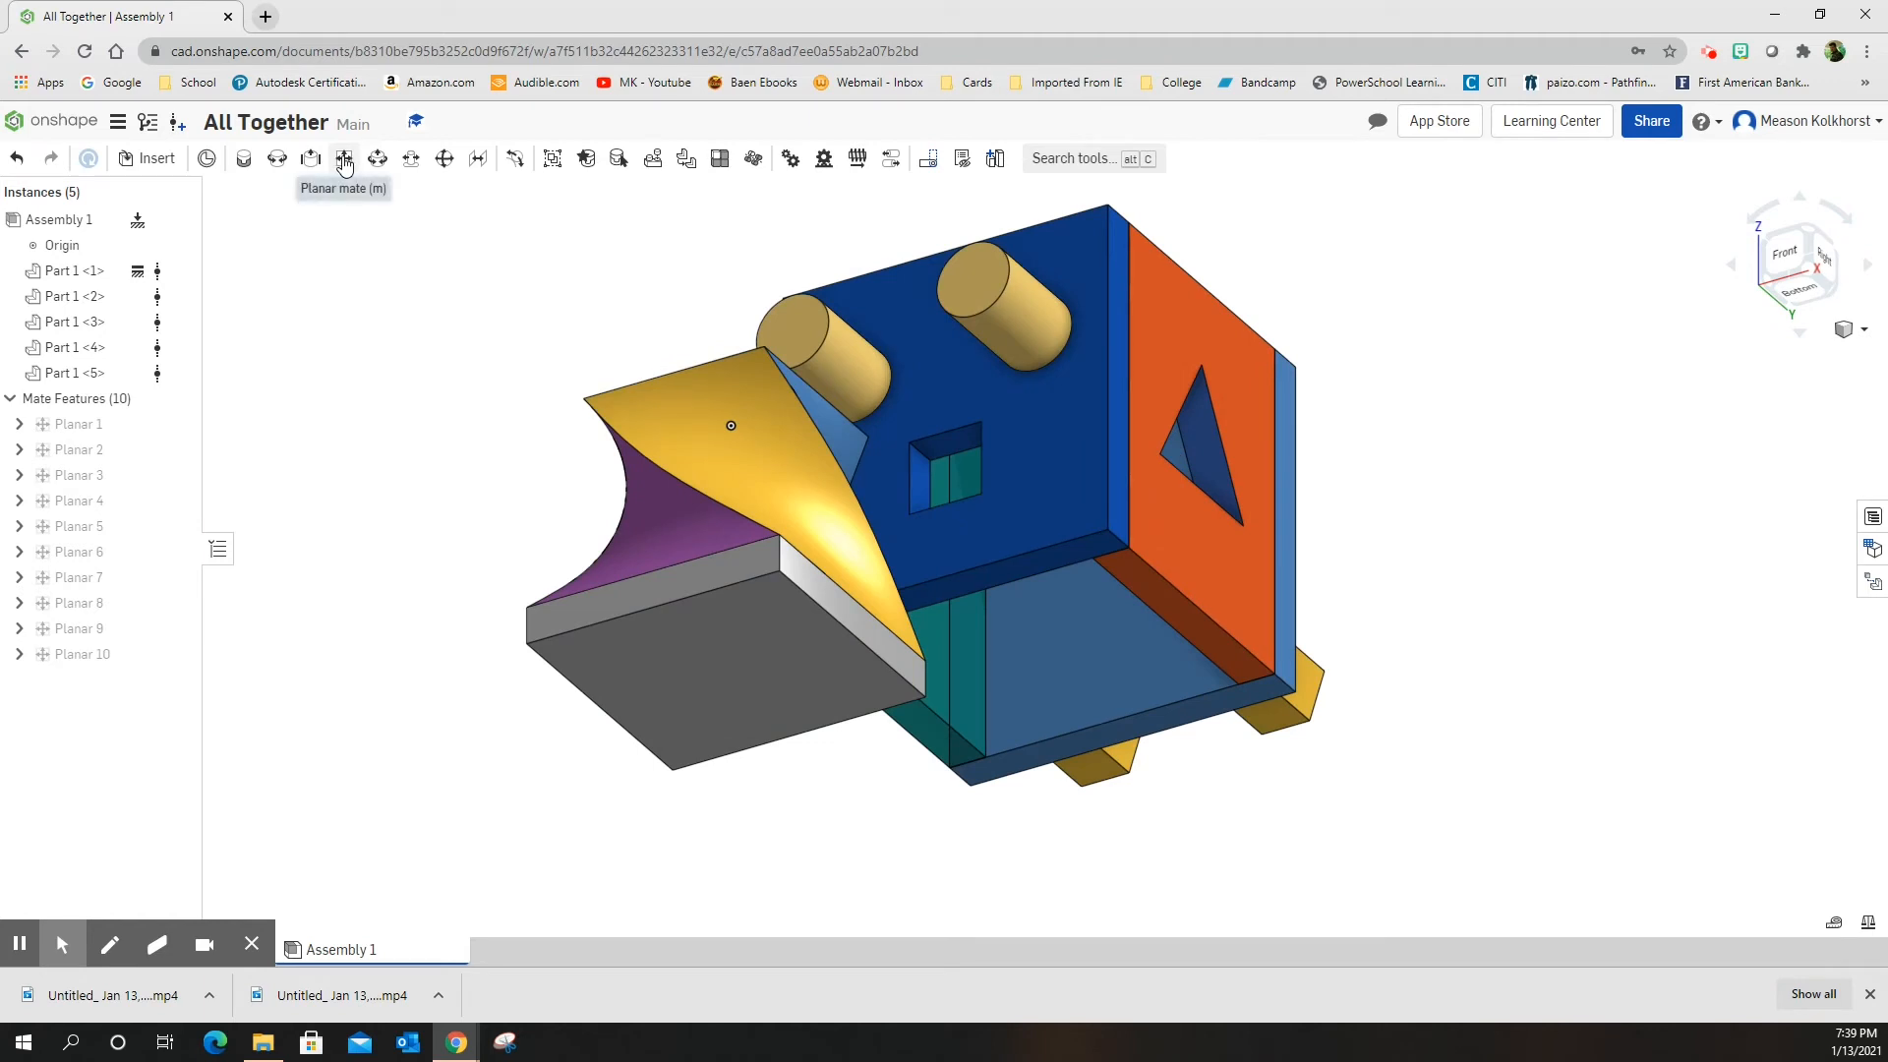
# Step: Add Planar 11 mating Part 1 <5> to Part 1 <4> with the primary axis flipped
pyautogui.click(342, 157)
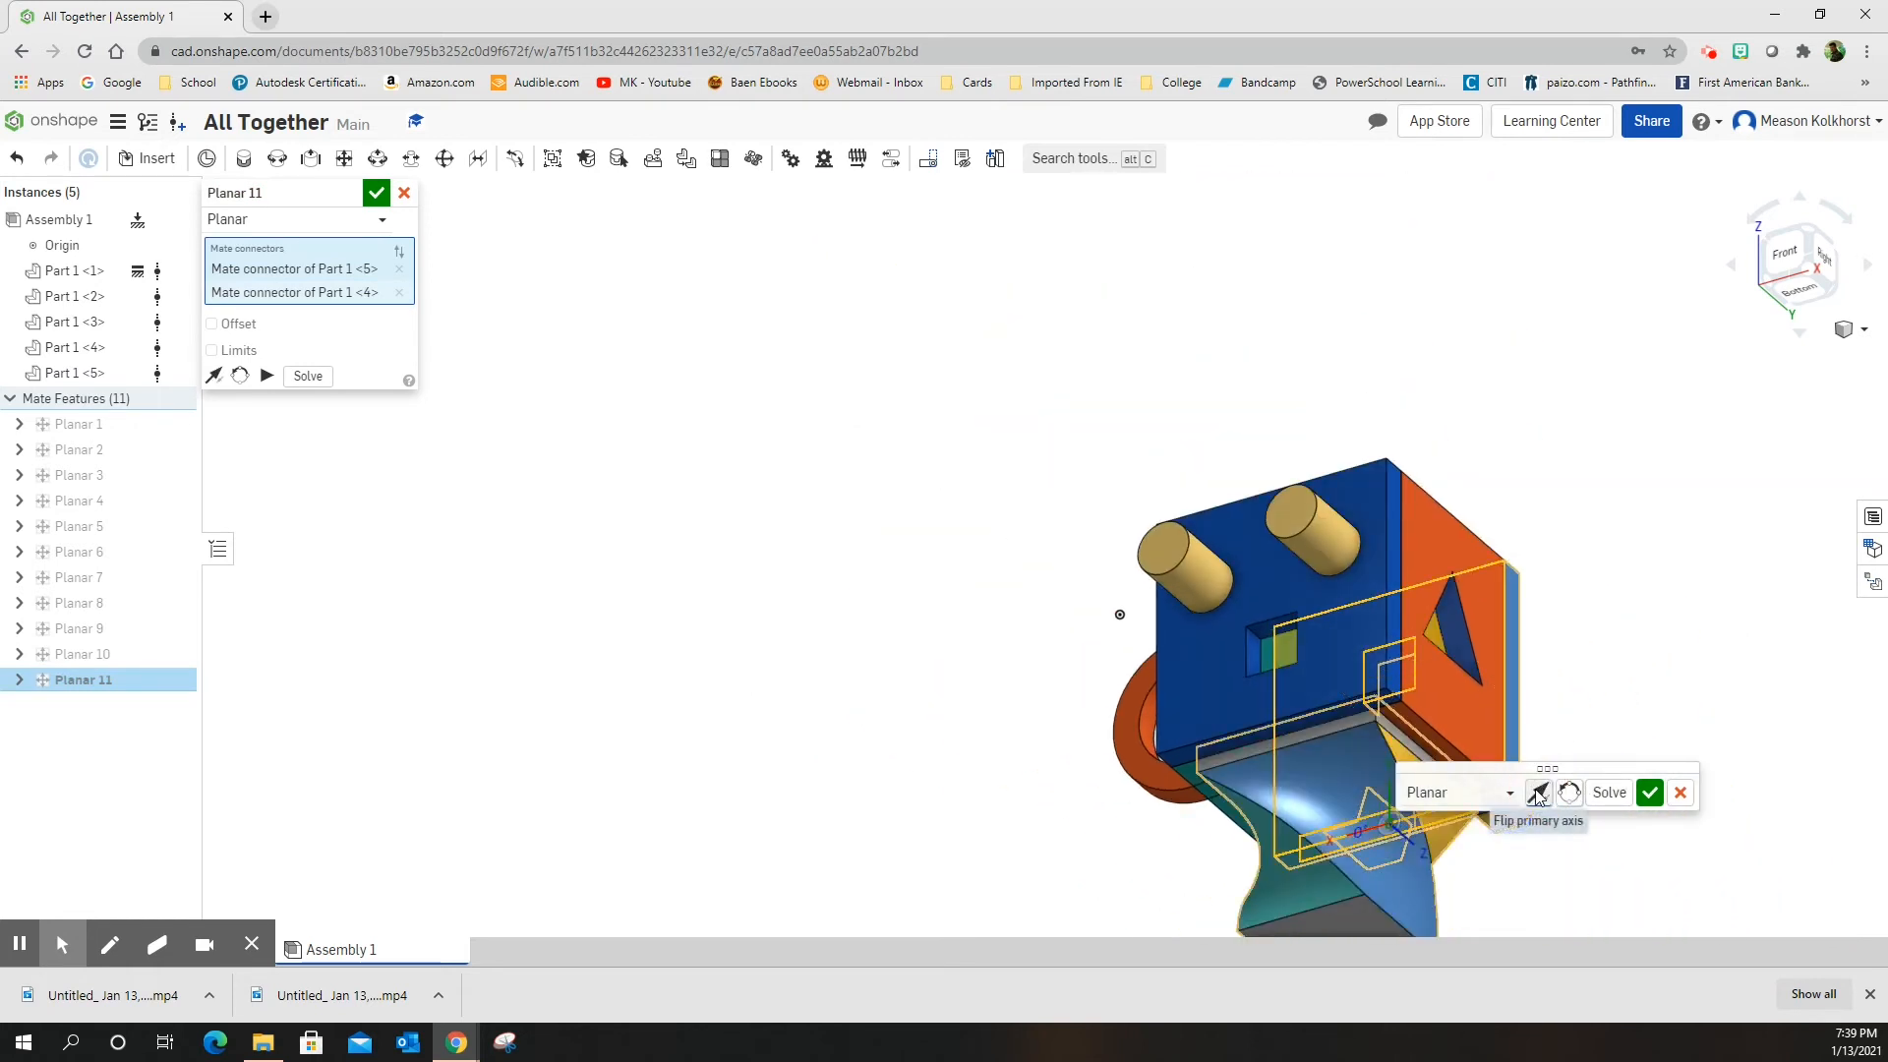
pyautogui.click(1537, 792)
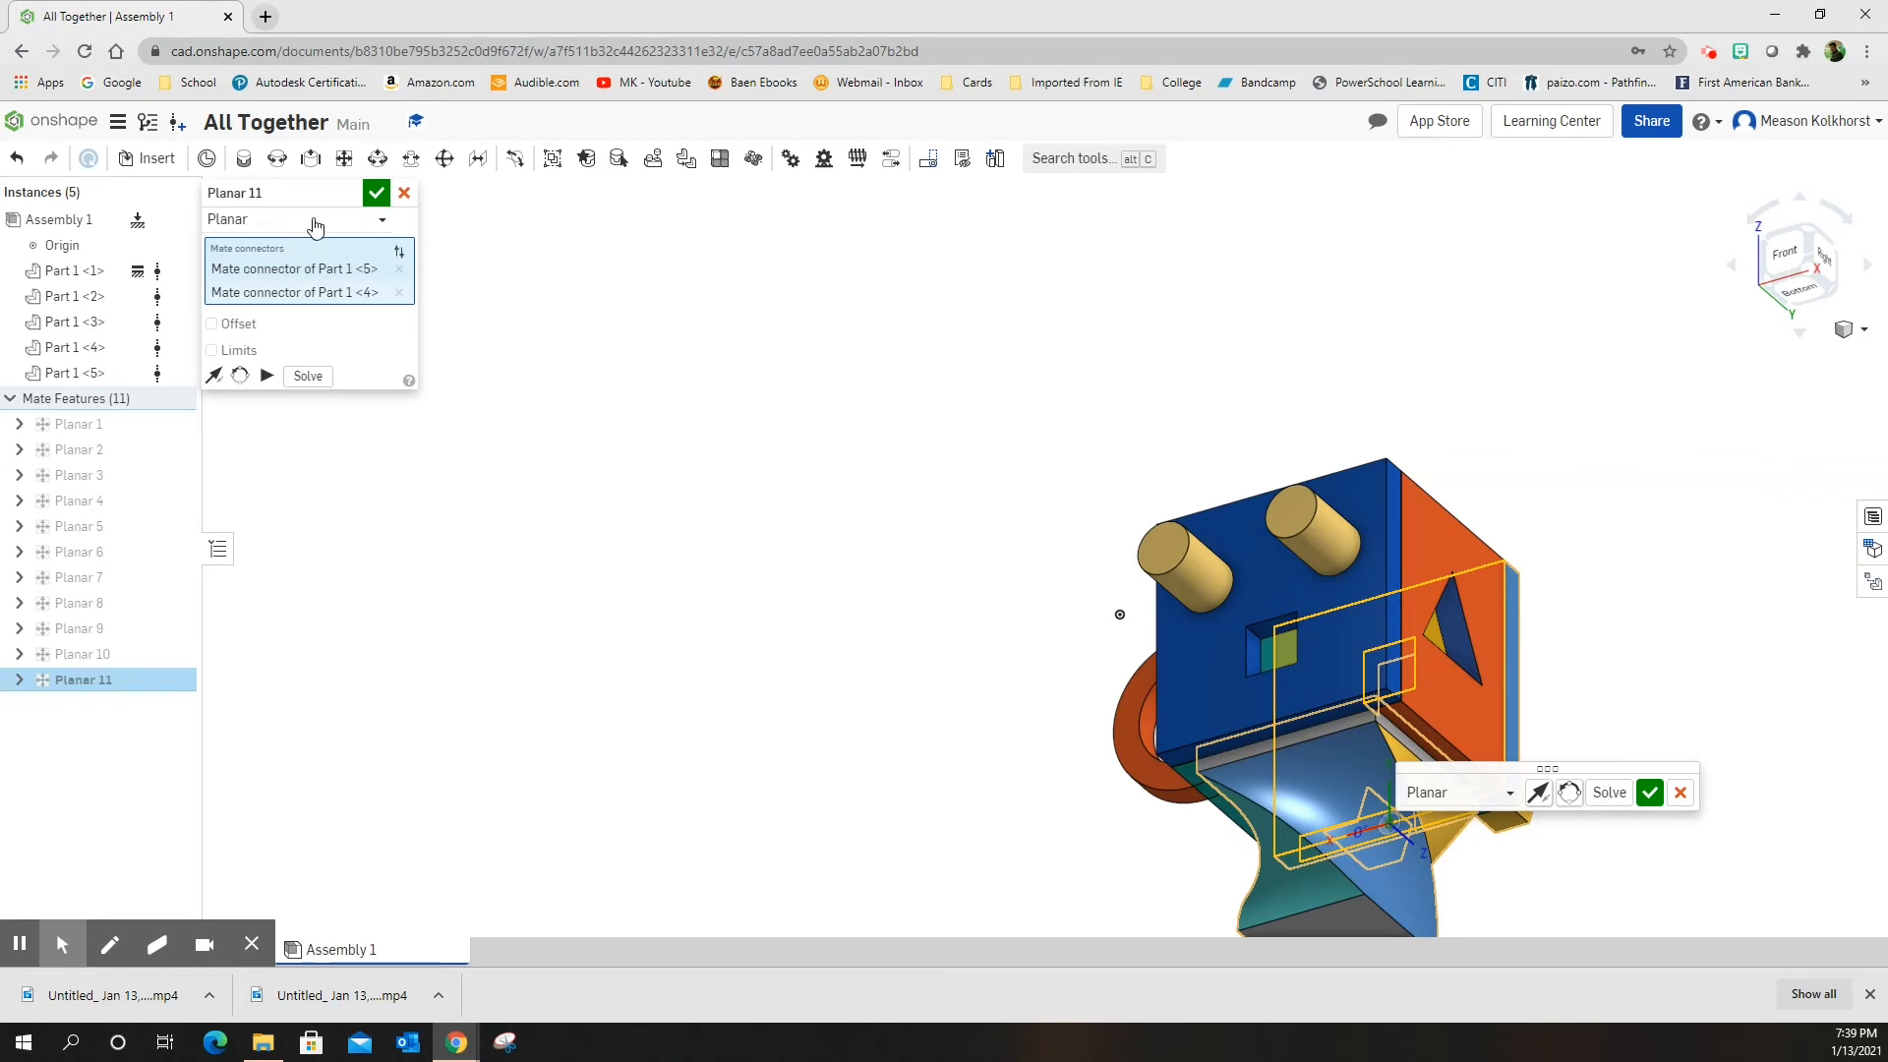
pyautogui.click(375, 193)
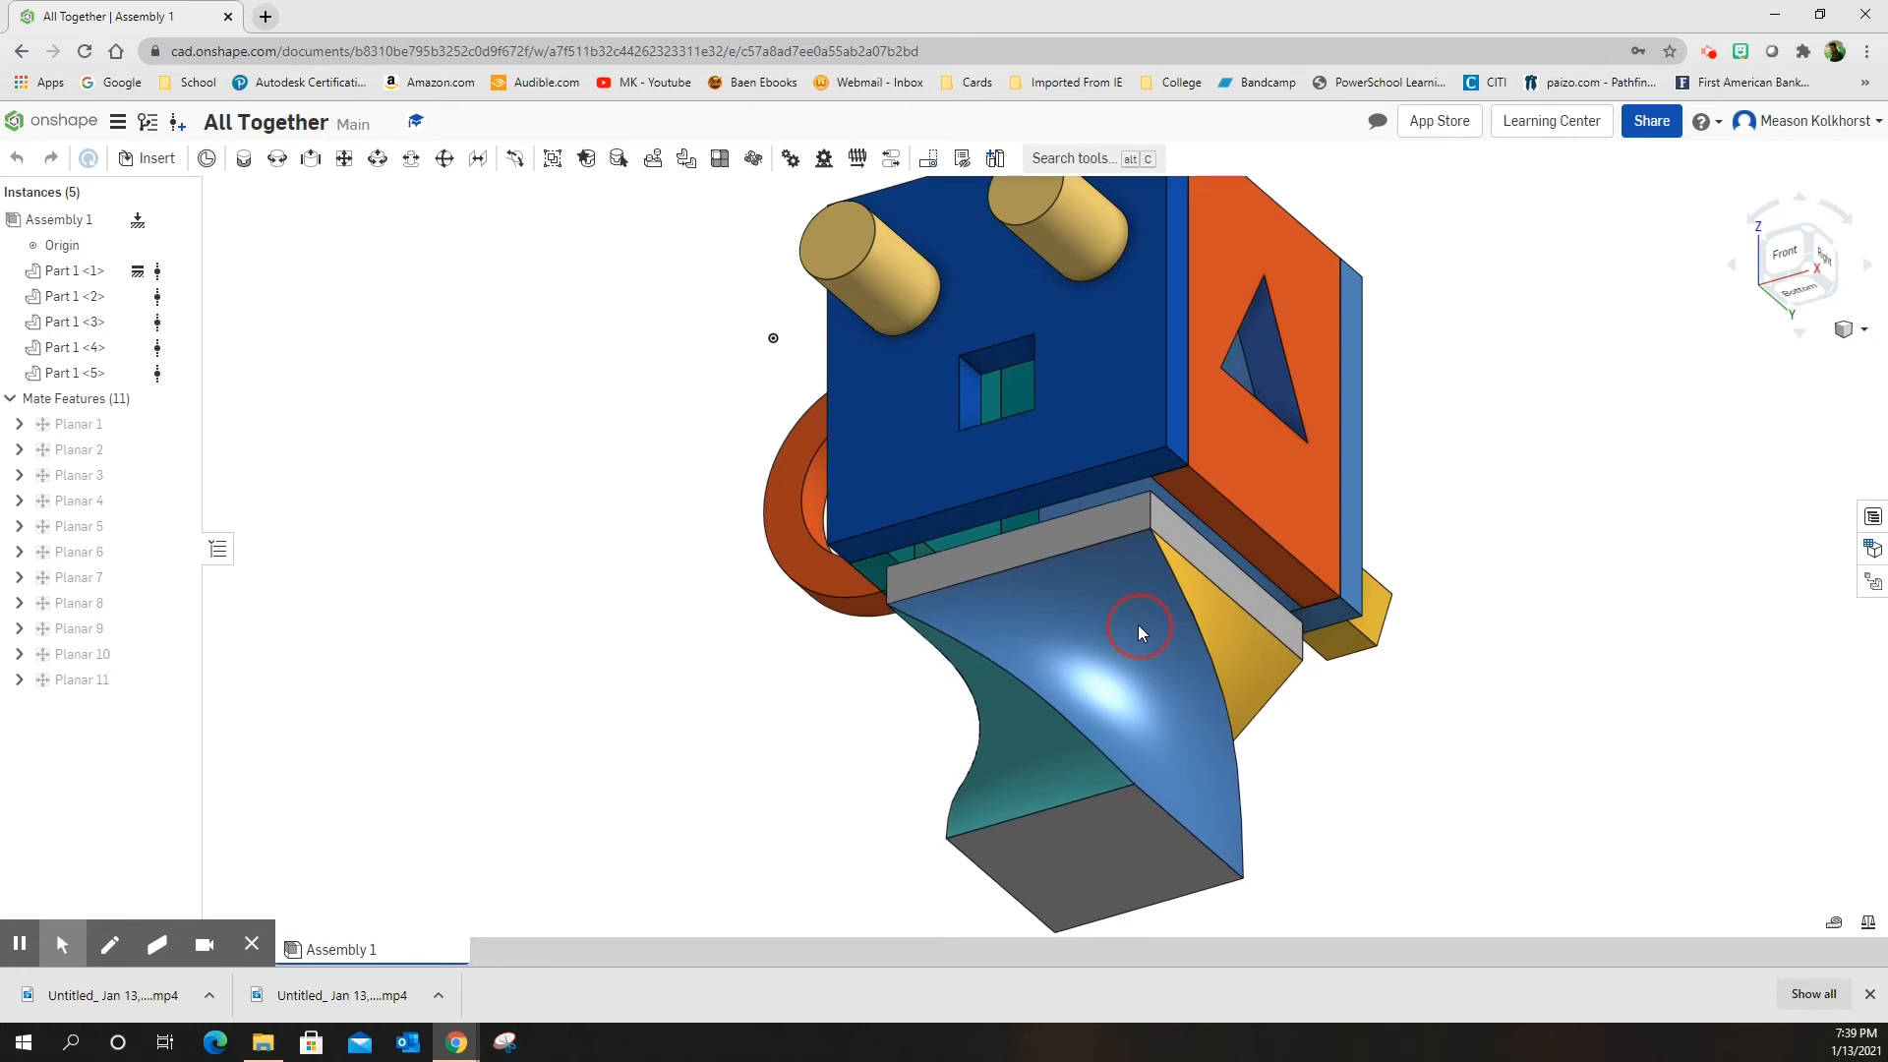
# Step: Pull the pedestal down below the cube and start another planar mate
pyautogui.click(1140, 631)
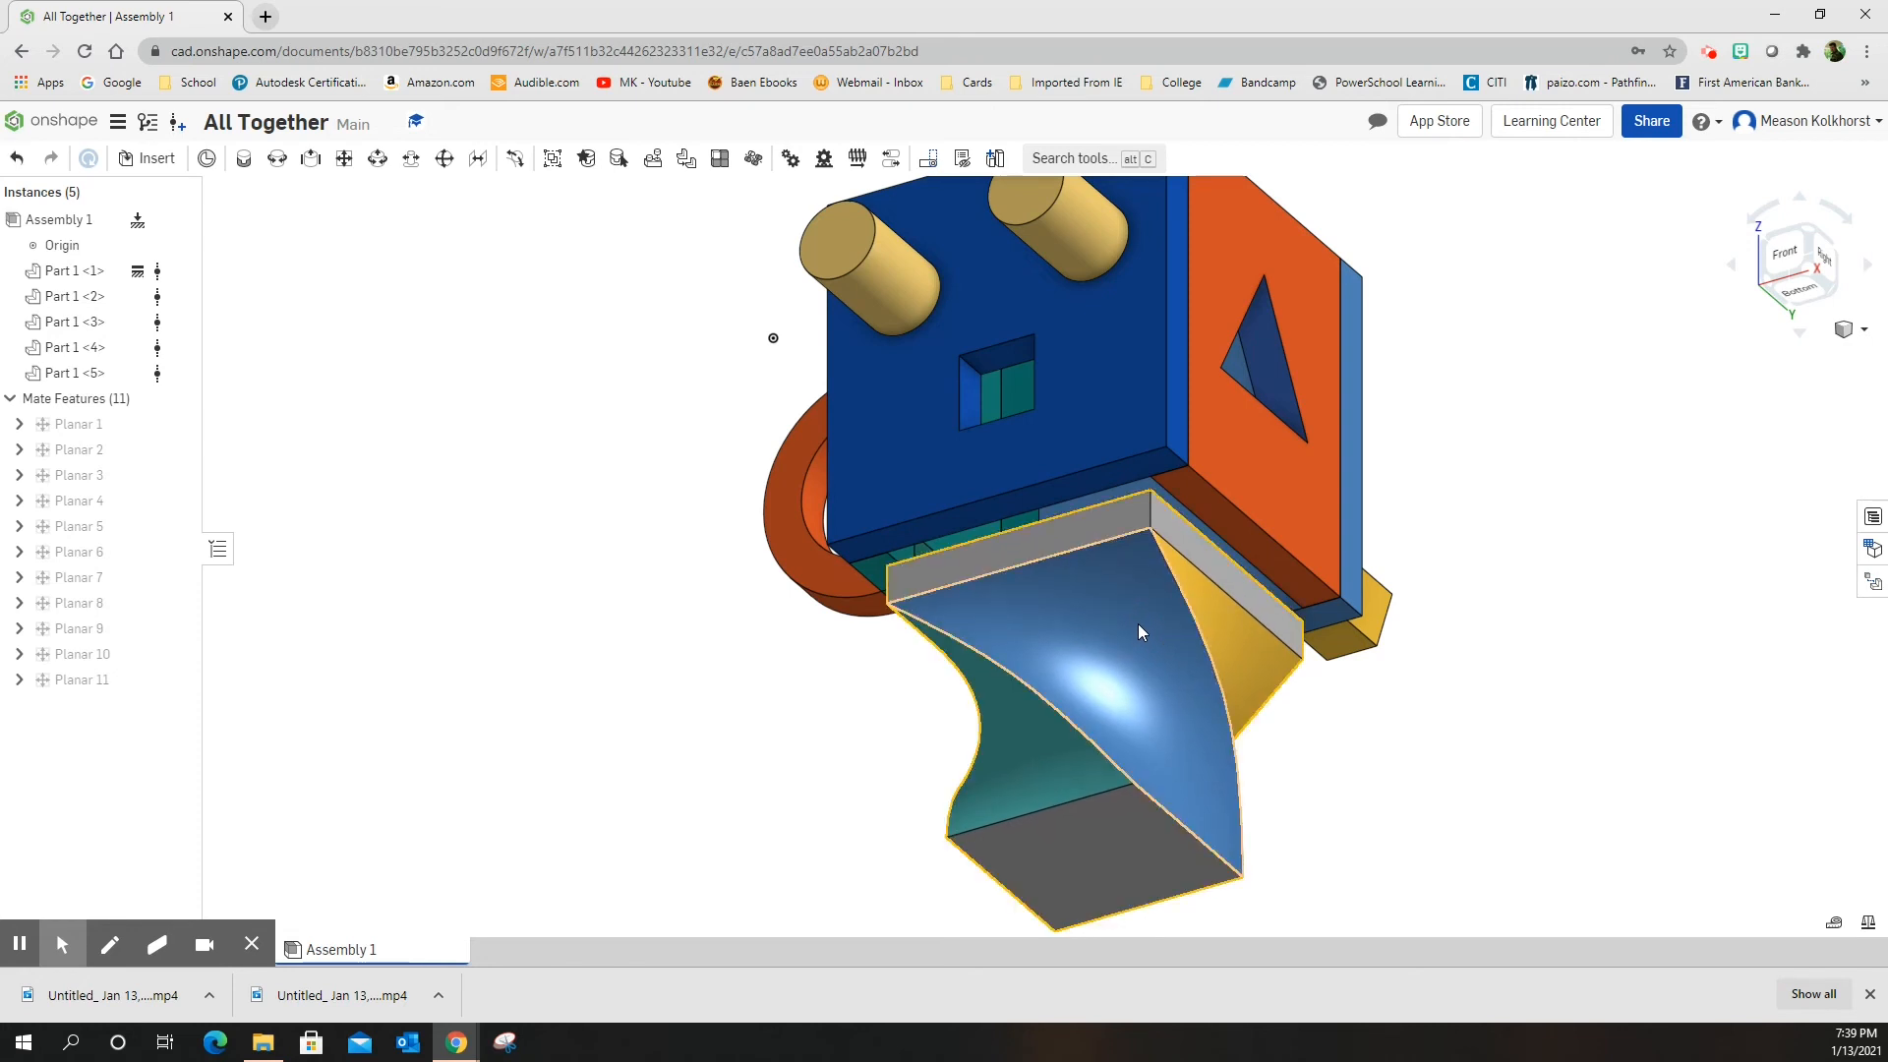
pyautogui.click(1141, 651)
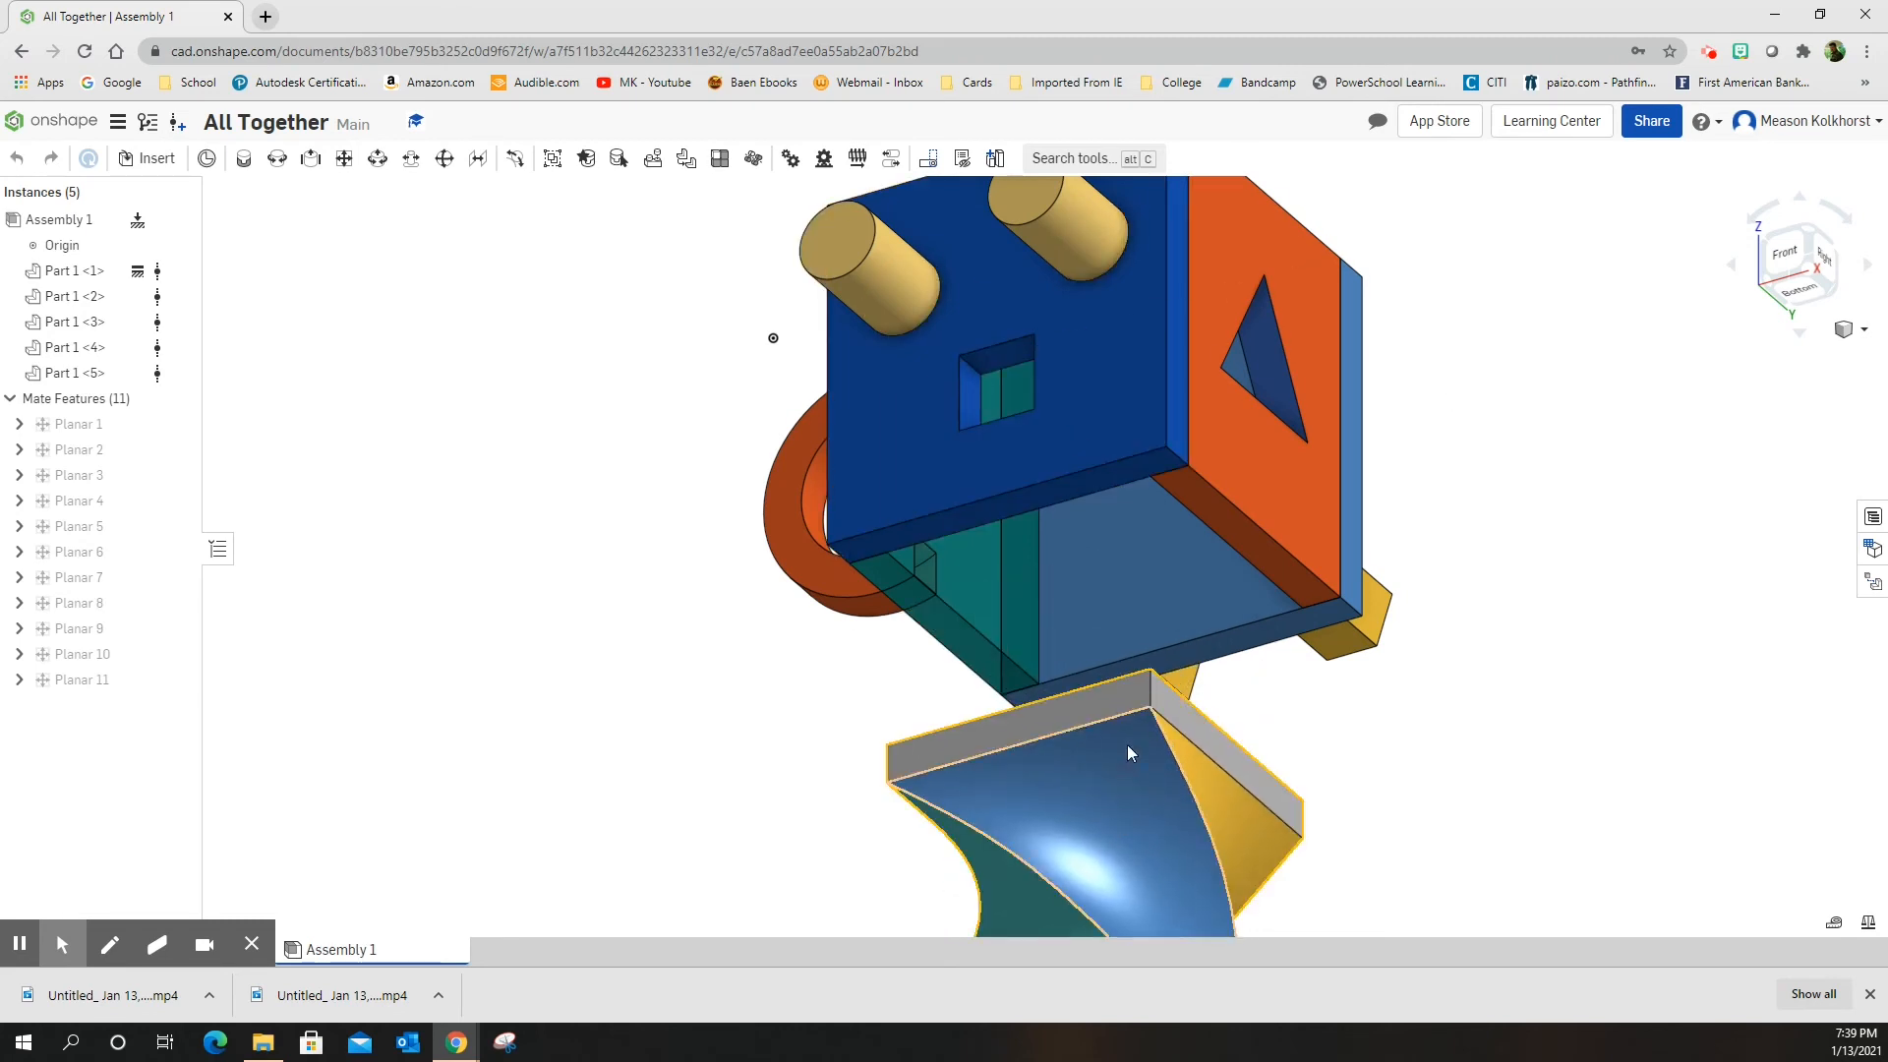
pyautogui.click(346, 158)
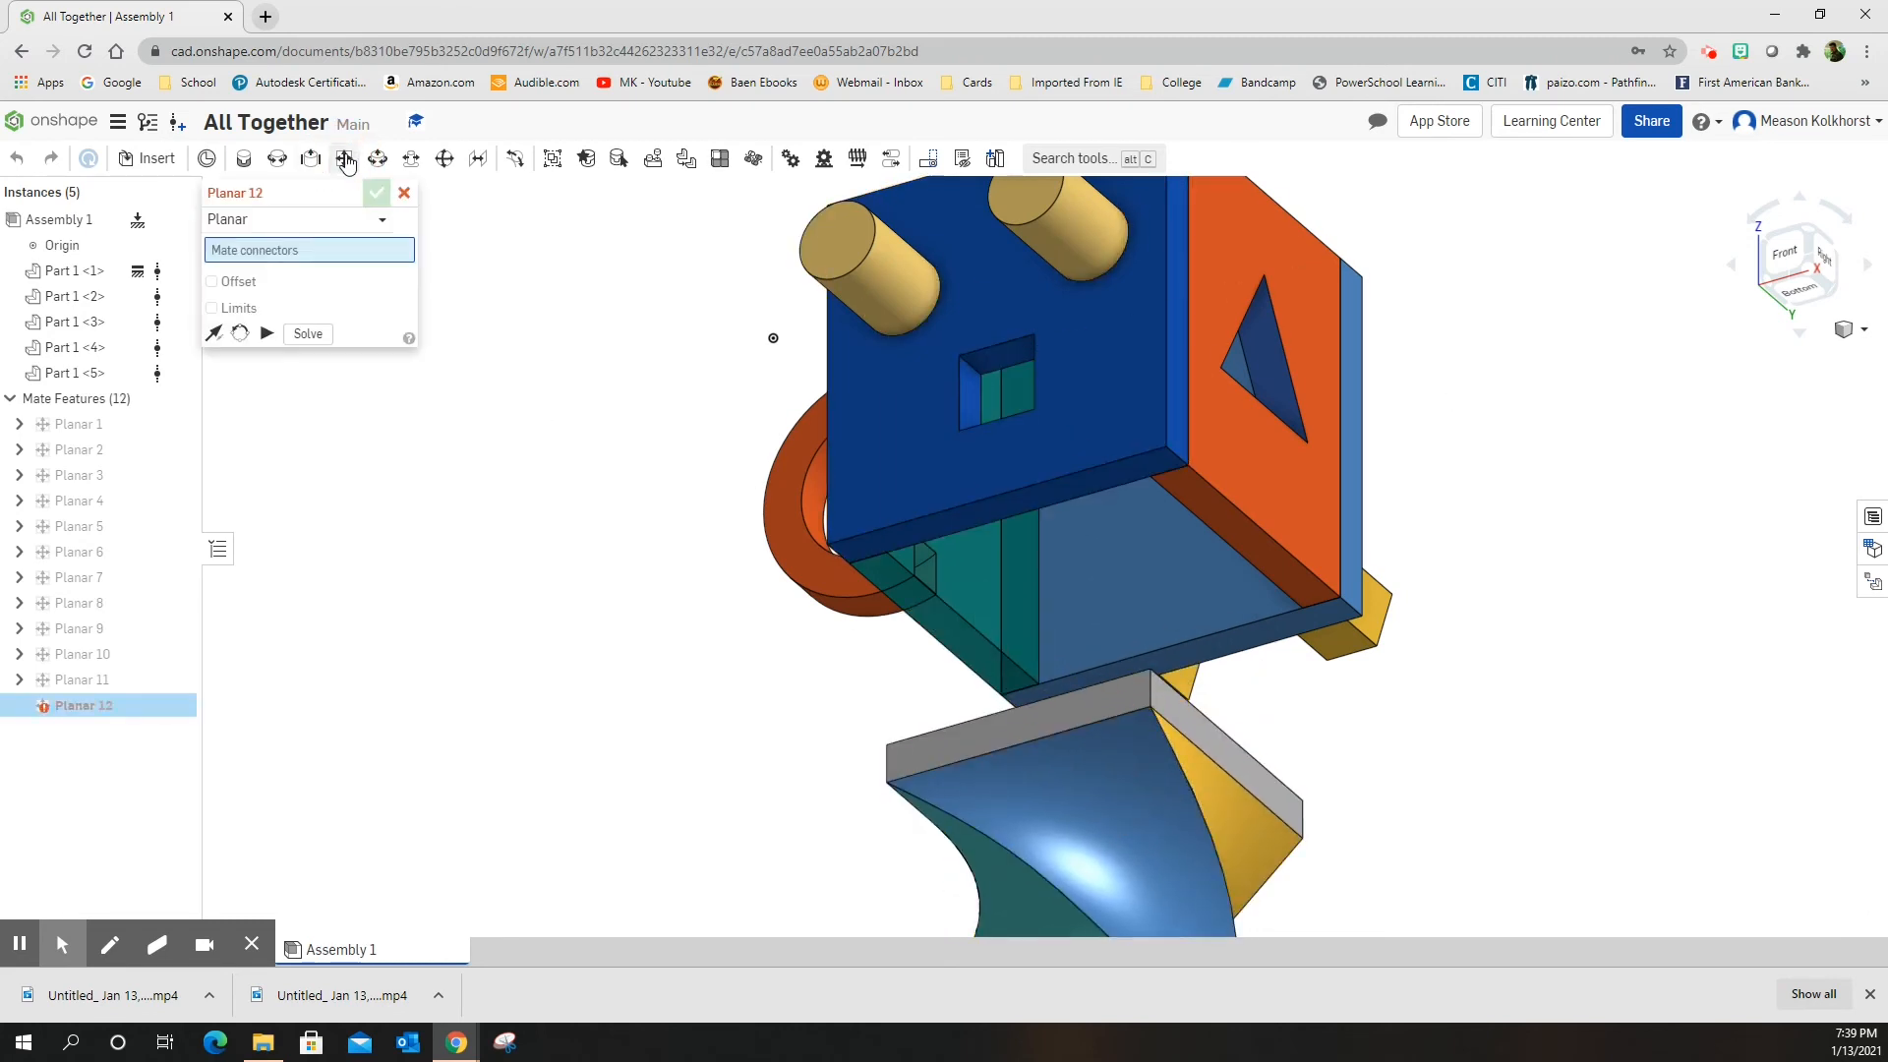
# Step: Complete Planar 12 seating the pedestal under the cube with a 0.25 in offset, then dismiss the extra empty mate
pyautogui.click(975, 542)
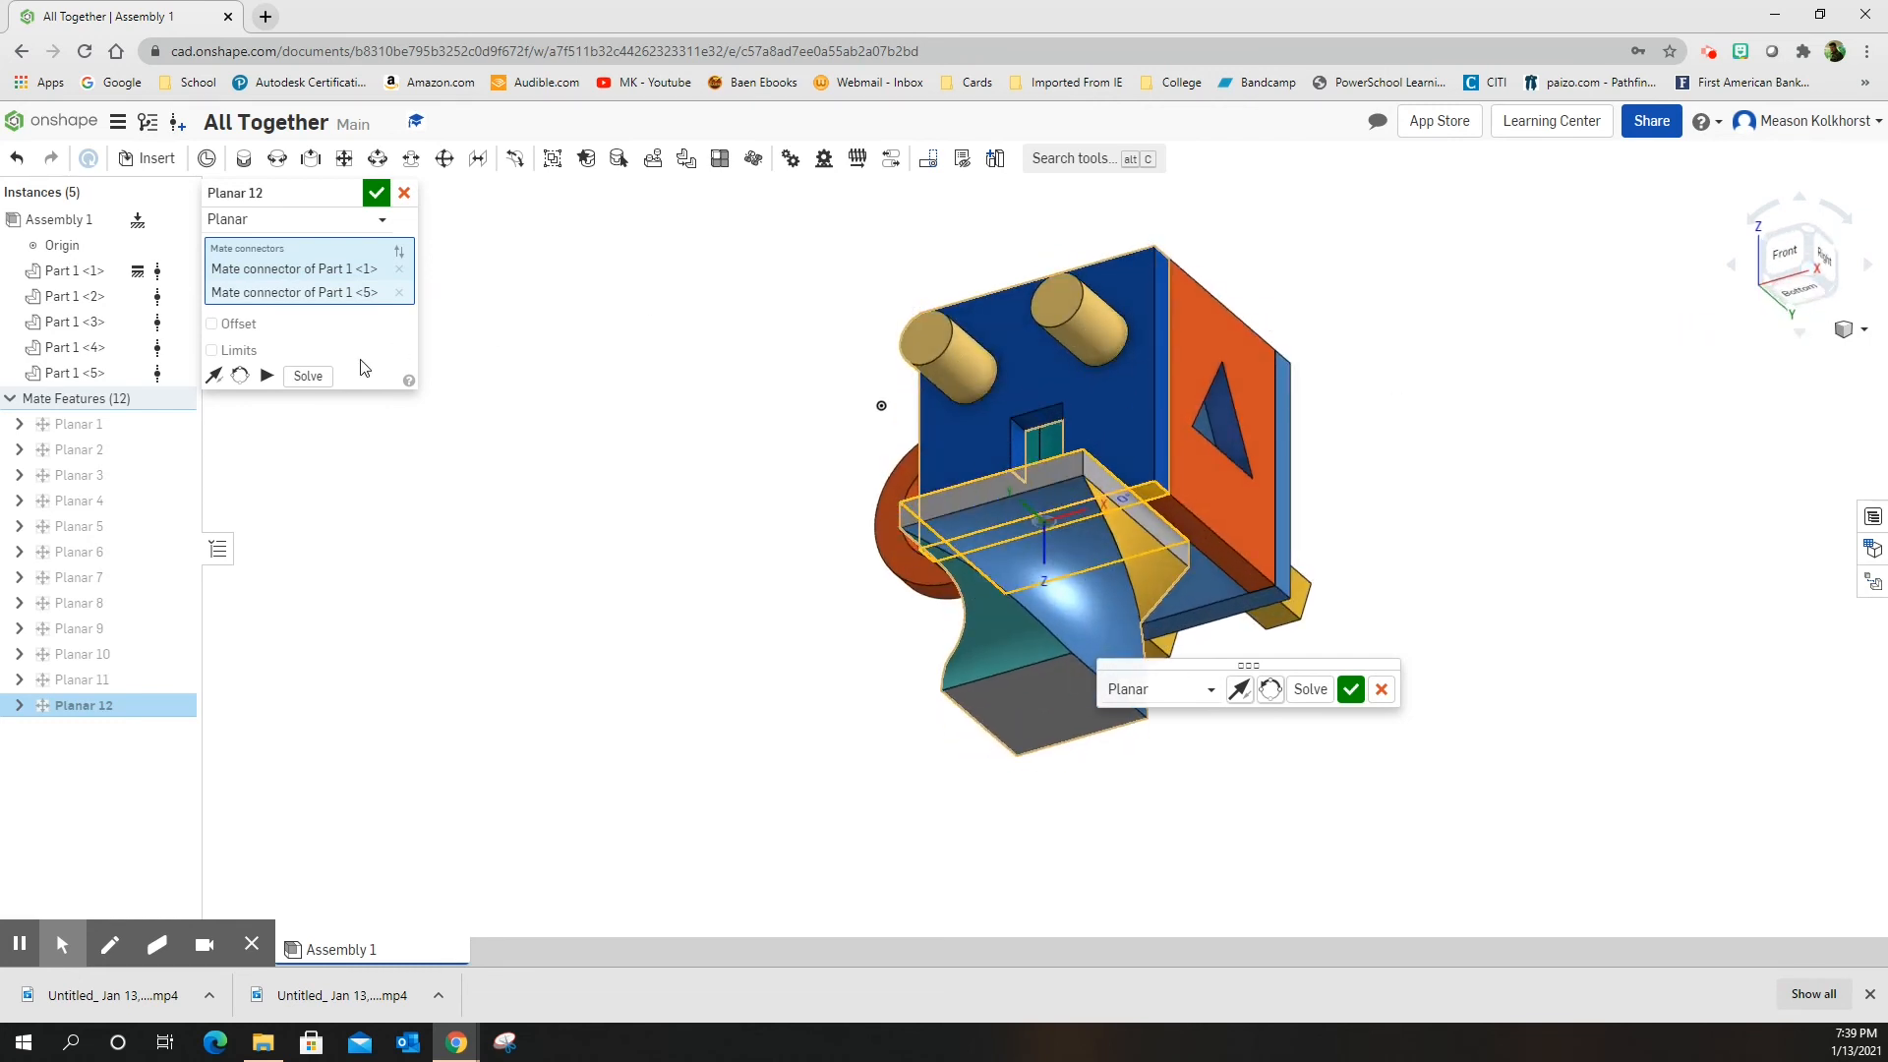
pyautogui.click(213, 323)
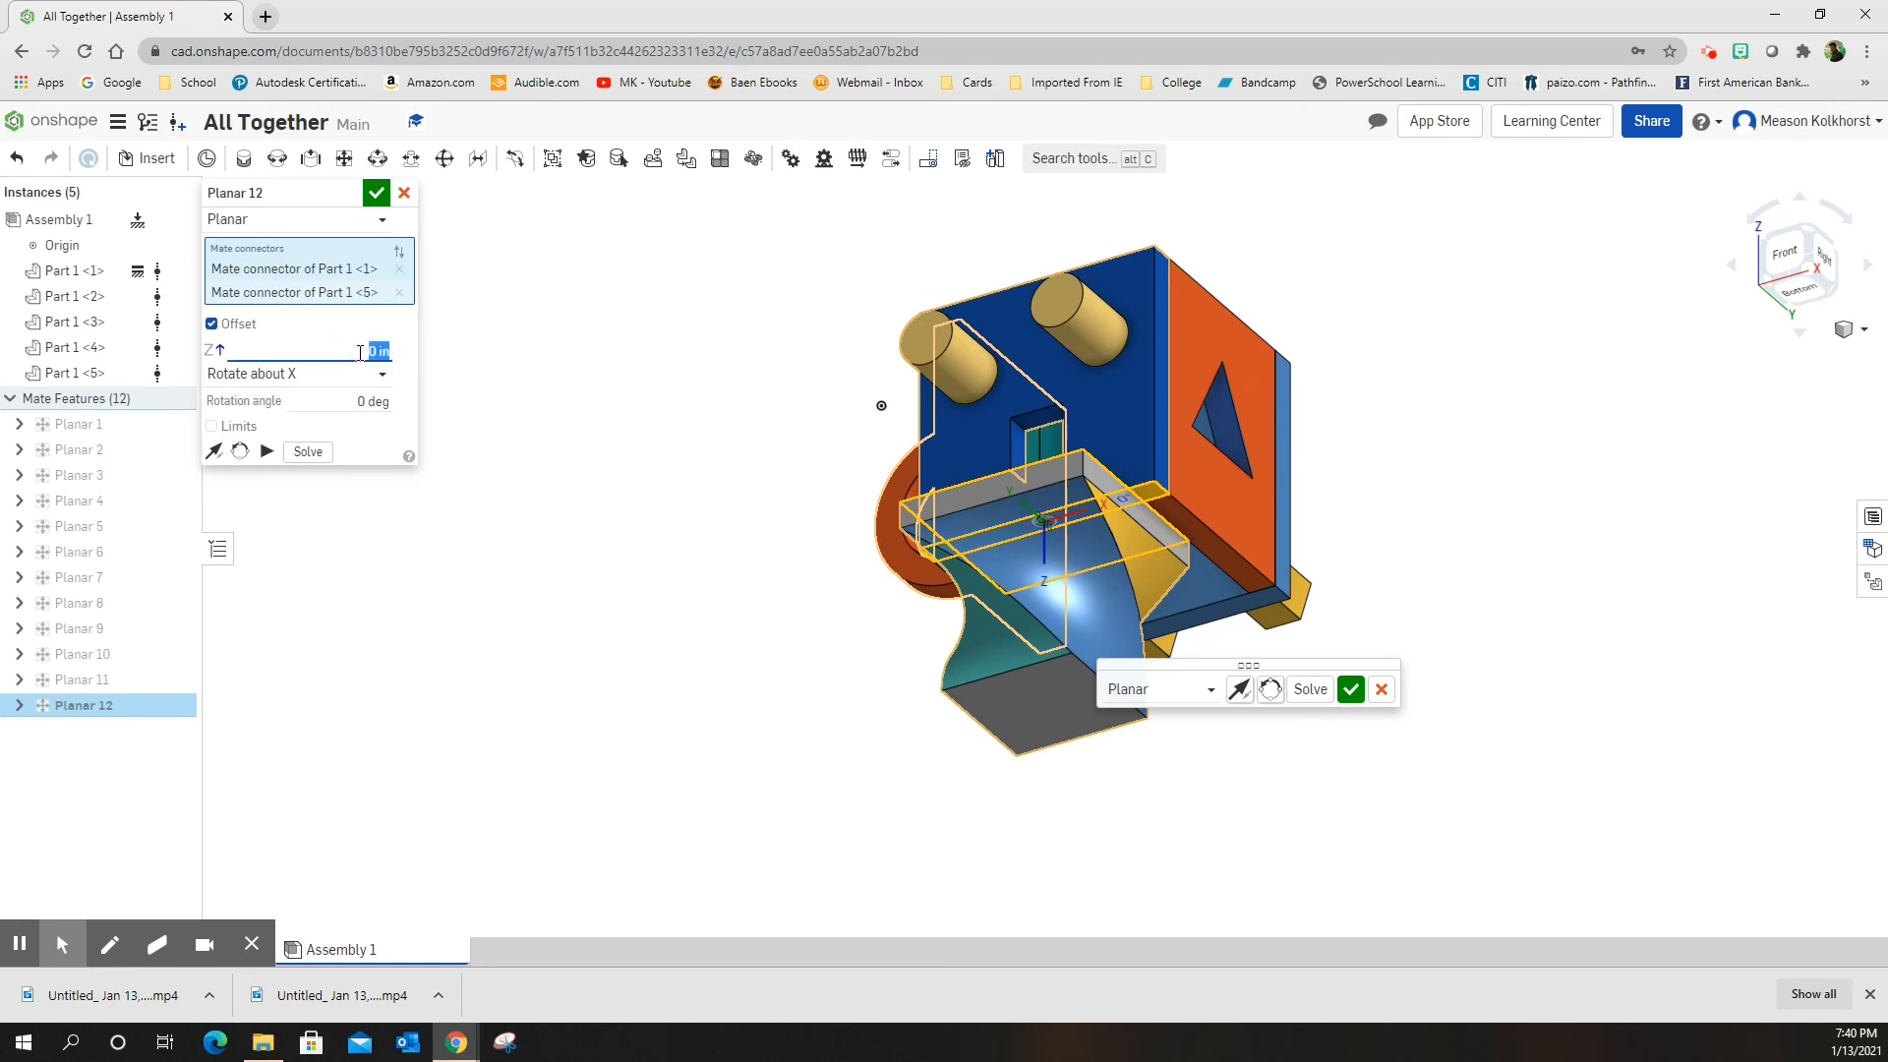
pyautogui.write('.25')
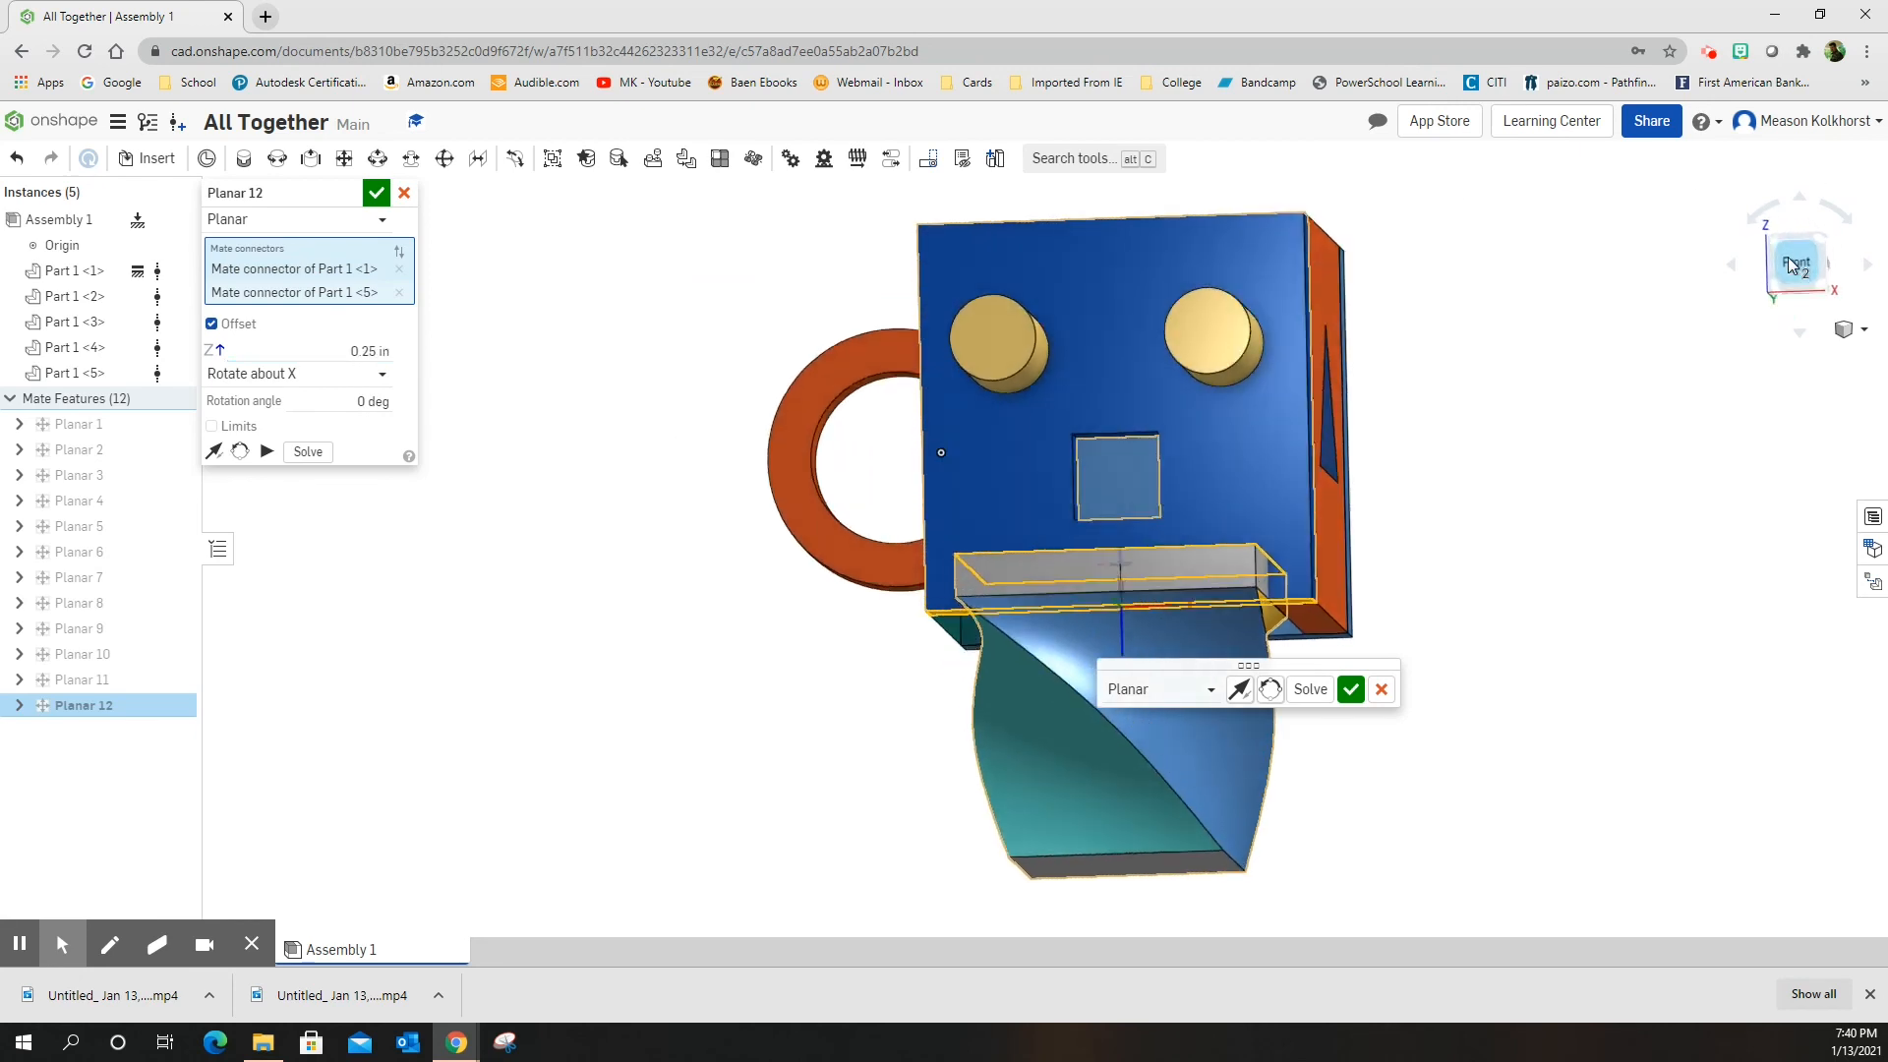
pyautogui.click(1795, 263)
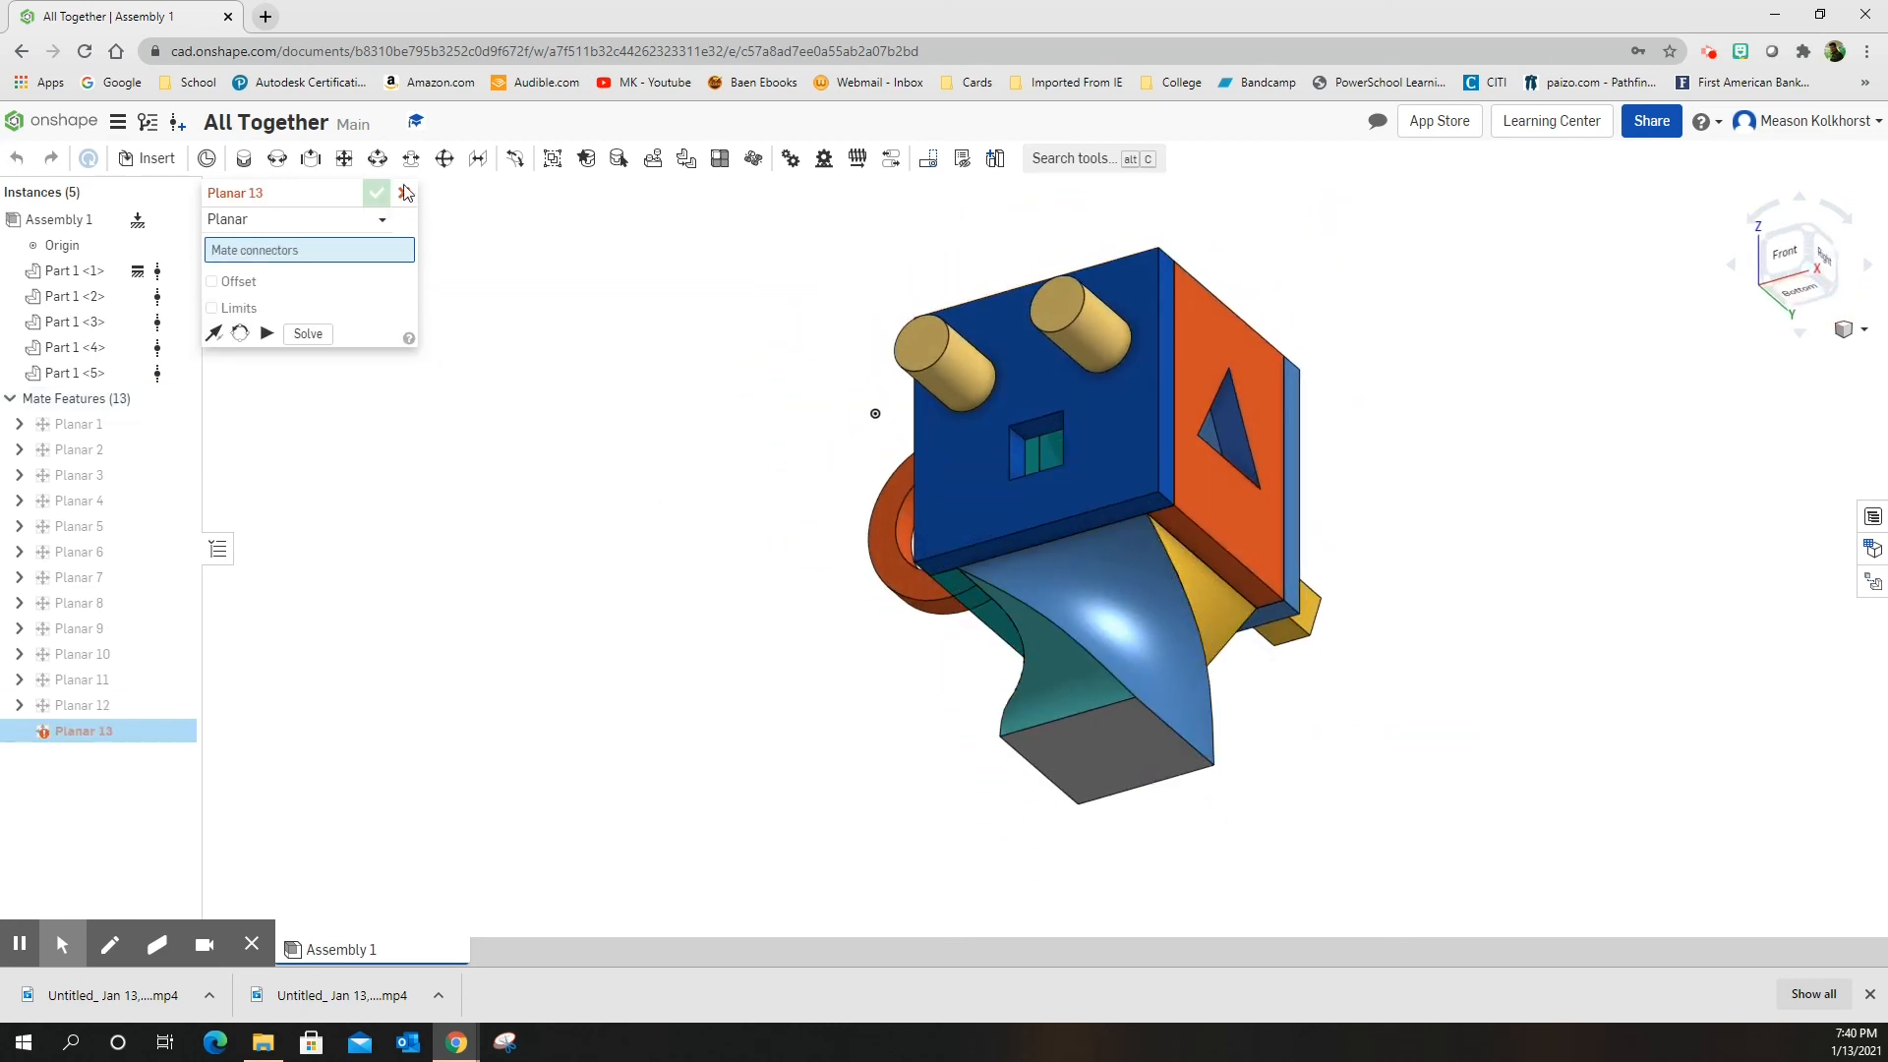
pyautogui.click(405, 193)
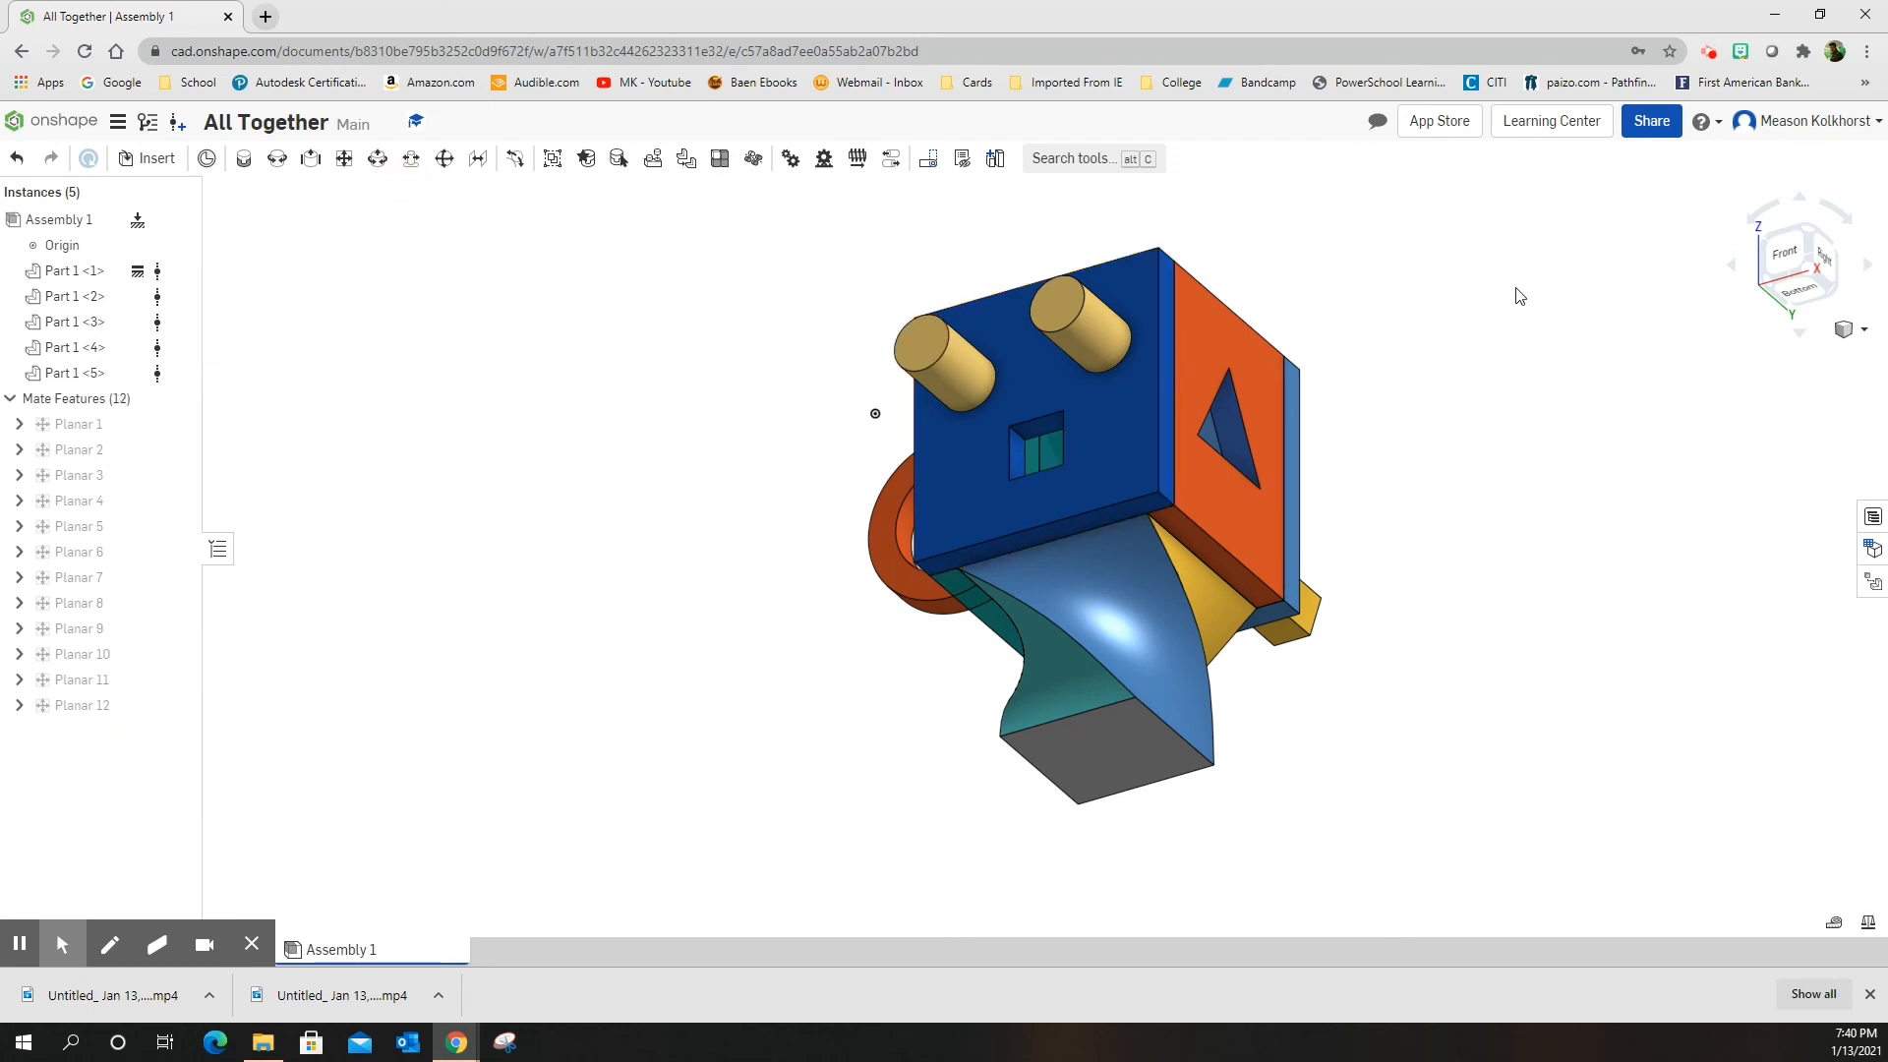